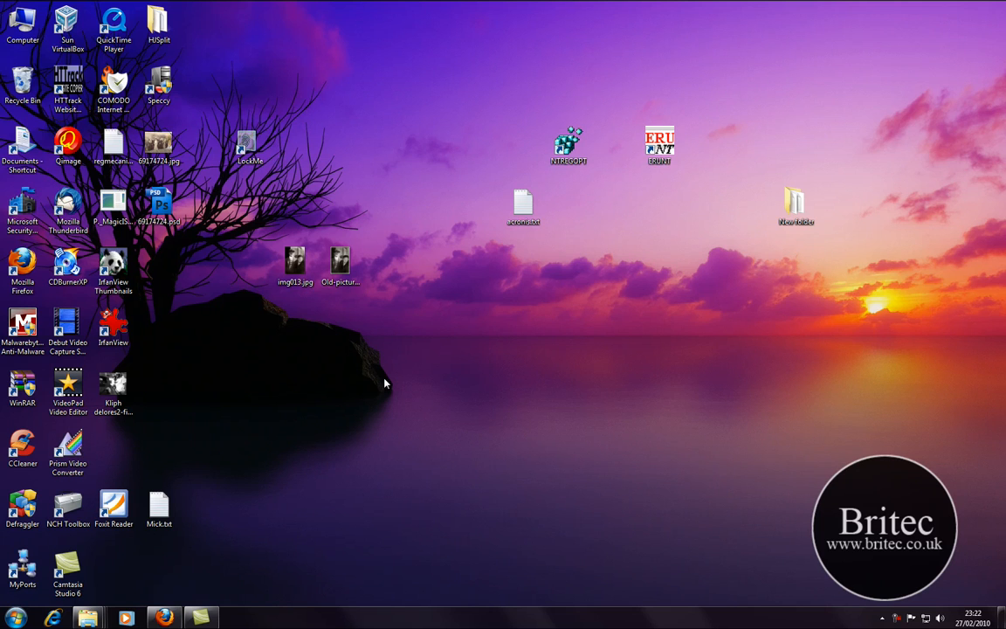
{"action": "mouse_move", "coordinate": [499, 207]}
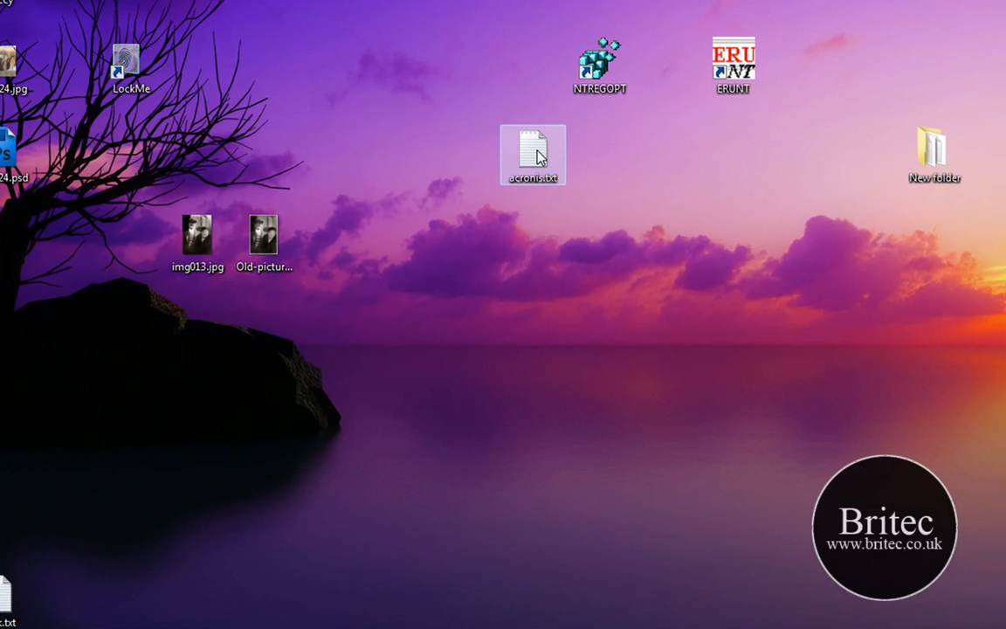
- Check the desktop file's context menu, then launch Registry Editor from Start search
{"action": "right_click", "coordinate": [541, 156]}
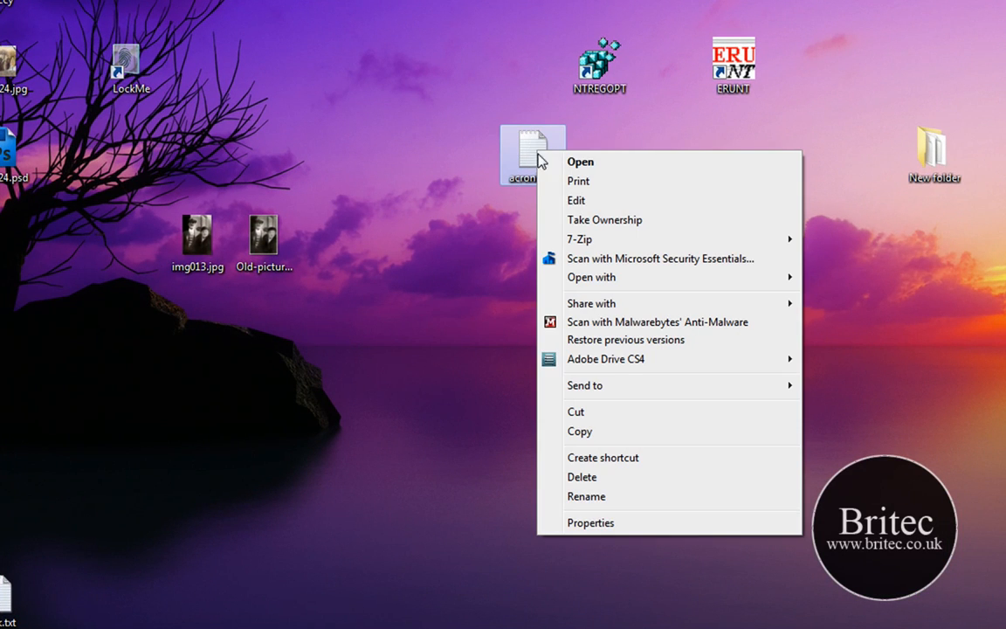
{"action": "mouse_move", "coordinate": [555, 201]}
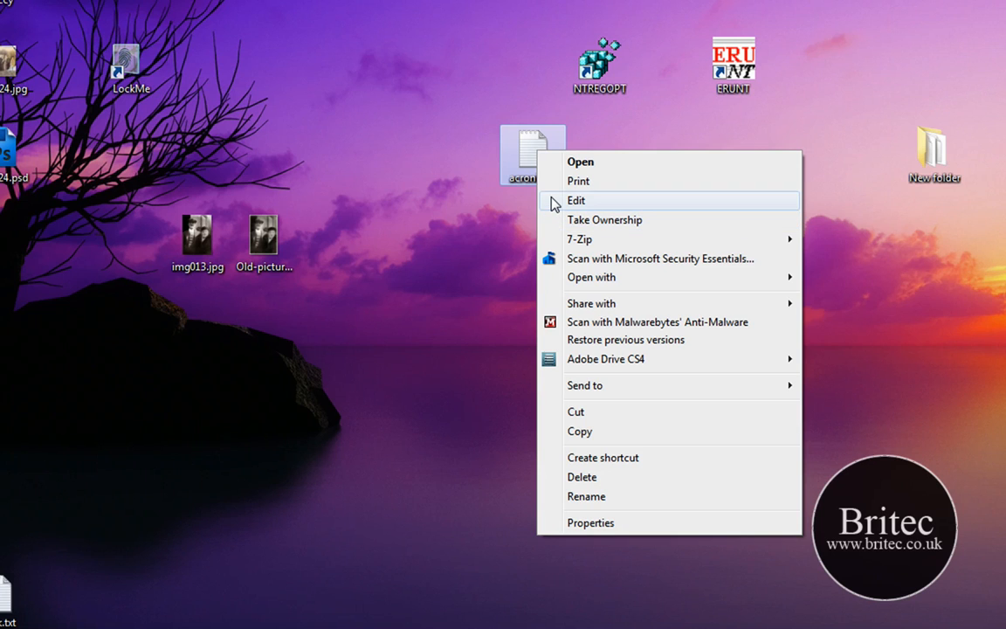
{"action": "mouse_move", "coordinate": [559, 216]}
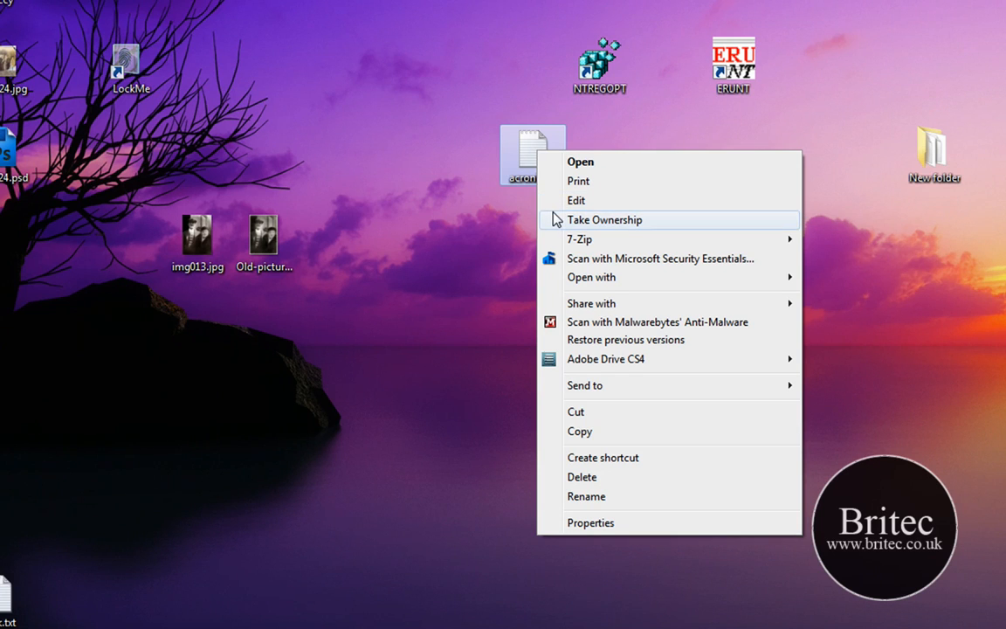
{"action": "mouse_move", "coordinate": [639, 237]}
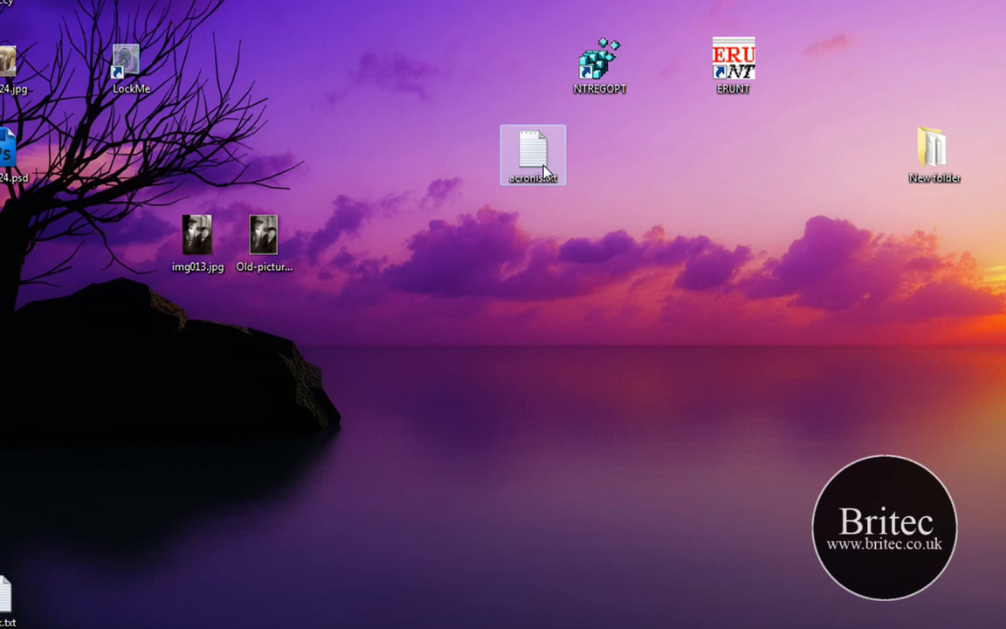
{"action": "mouse_move", "coordinate": [540, 165]}
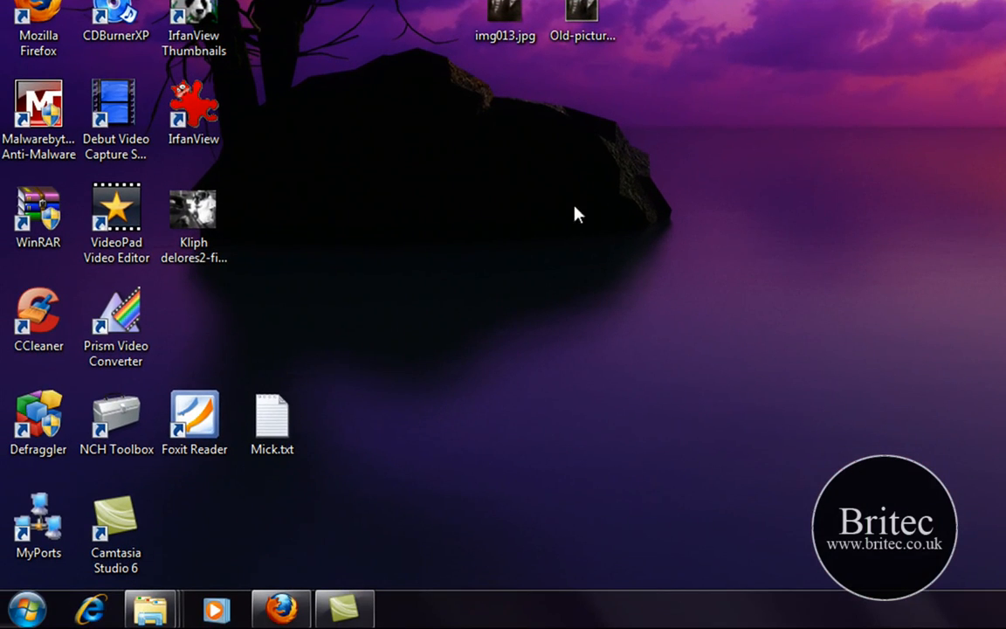
{"action": "left_click", "coordinate": [19, 601]}
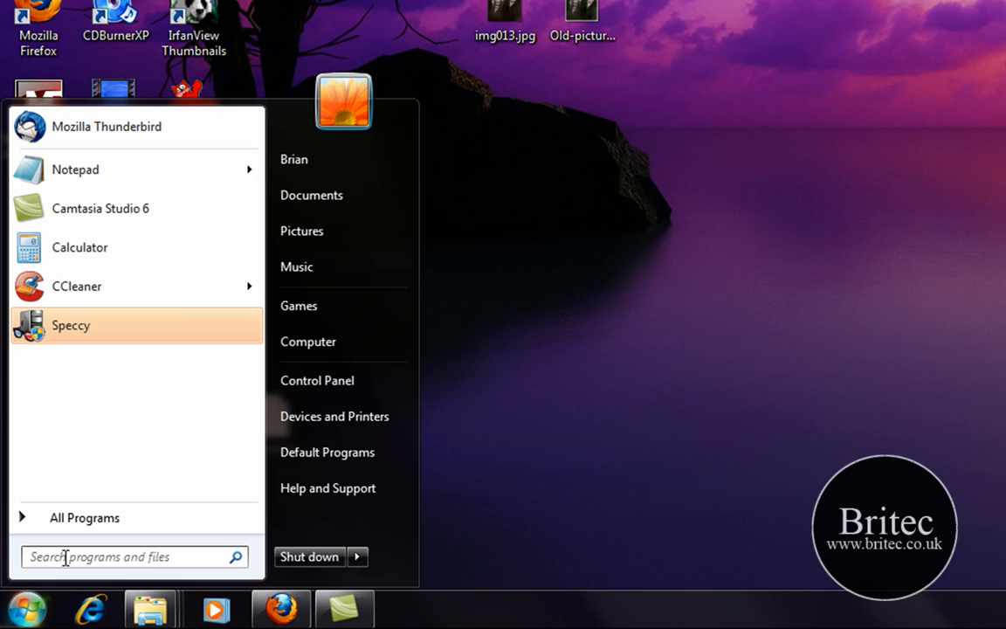
{"action": "type", "text": "red"}
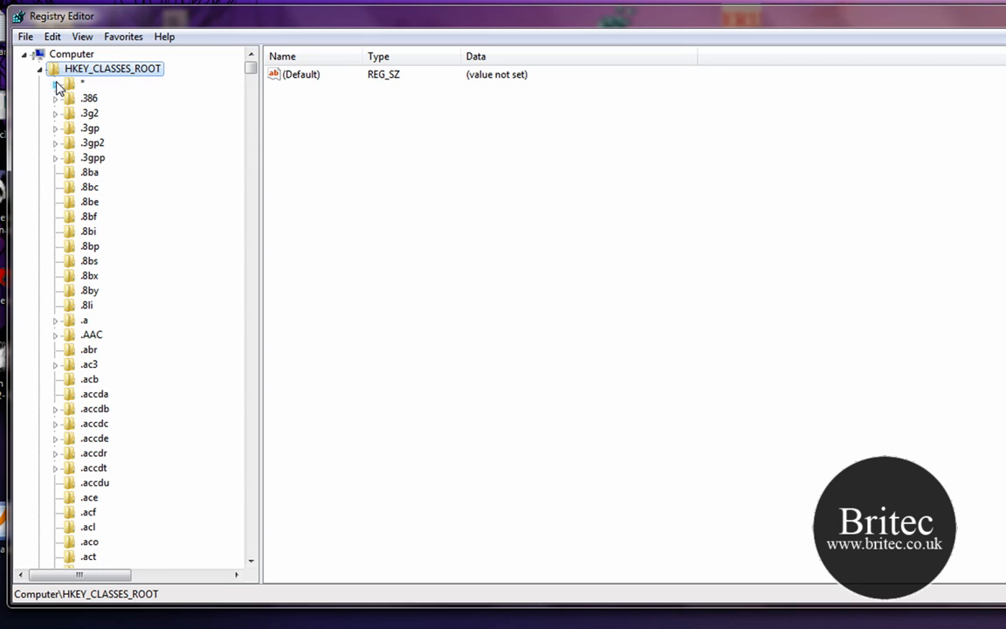
- Create a new key named Hide File under HKEY_CLASSES_ROOT\*\shell
{"action": "left_click", "coordinate": [50, 84]}
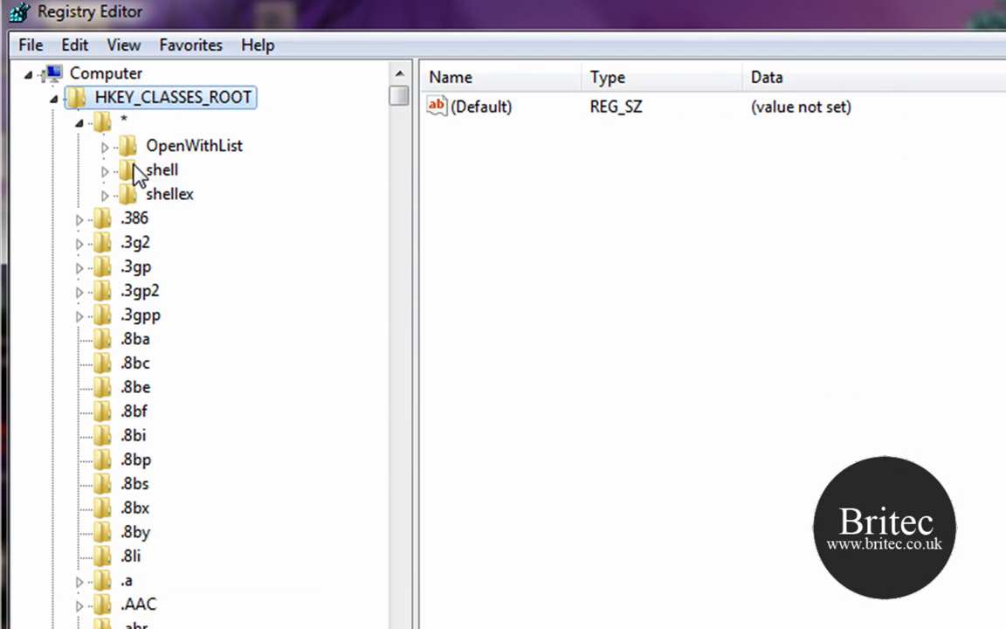
{"action": "left_click", "coordinate": [161, 170]}
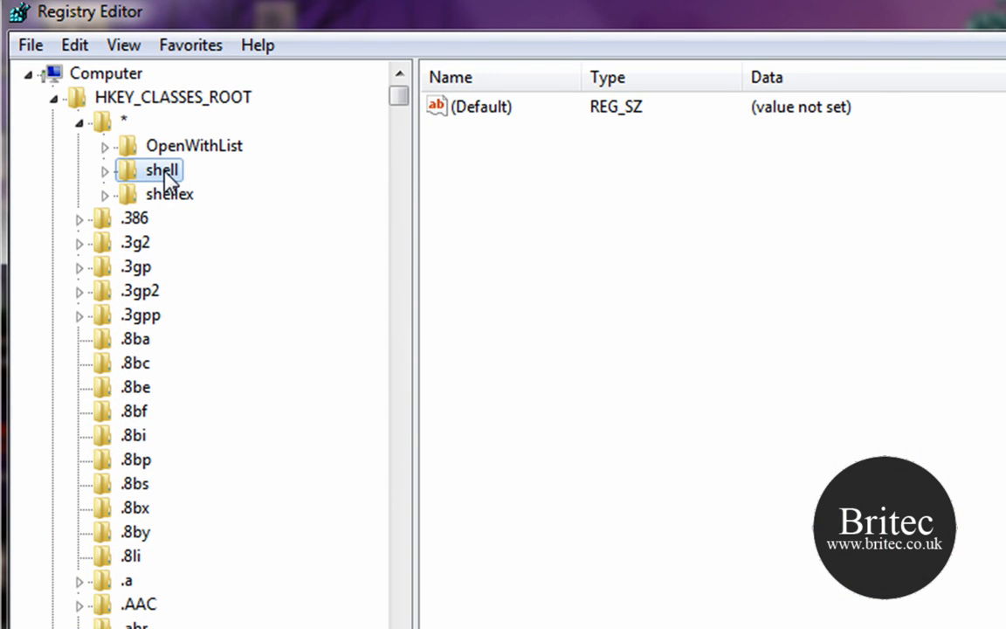
{"action": "right_click", "coordinate": [161, 170]}
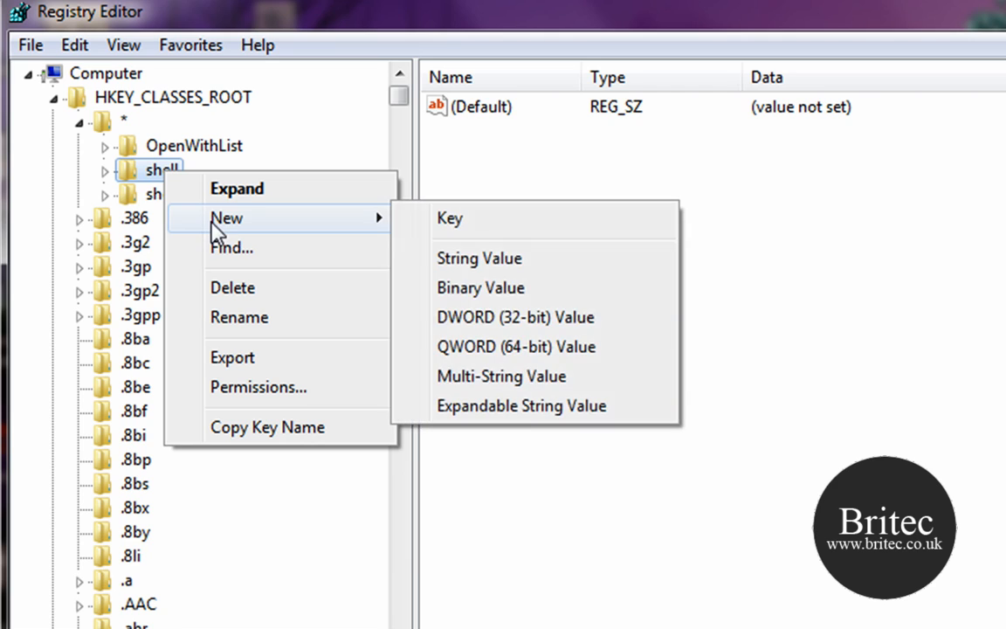
{"action": "left_click", "coordinate": [451, 218]}
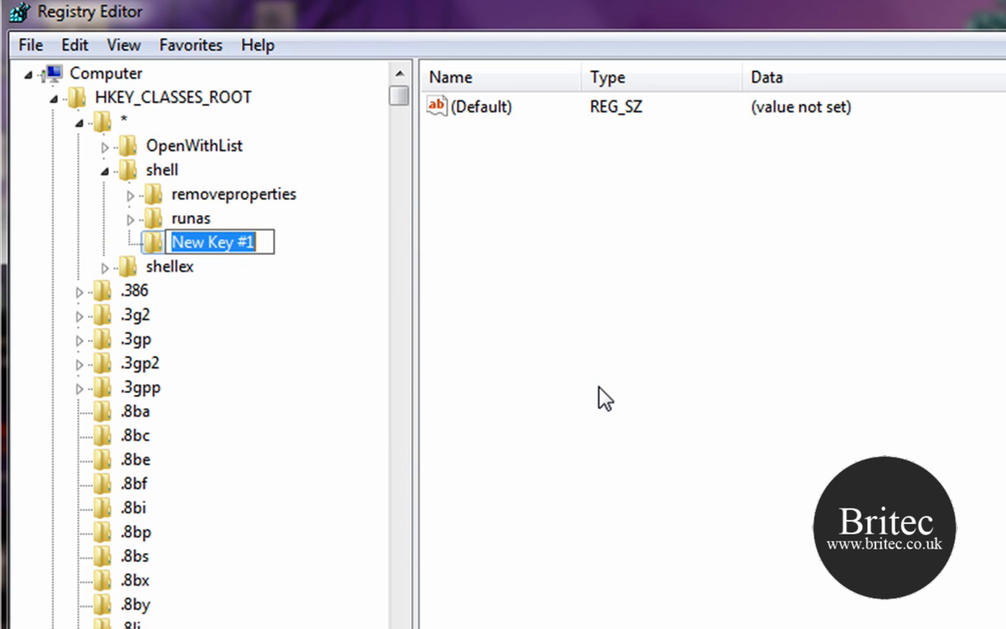
{"action": "type", "text": "Hide F"}
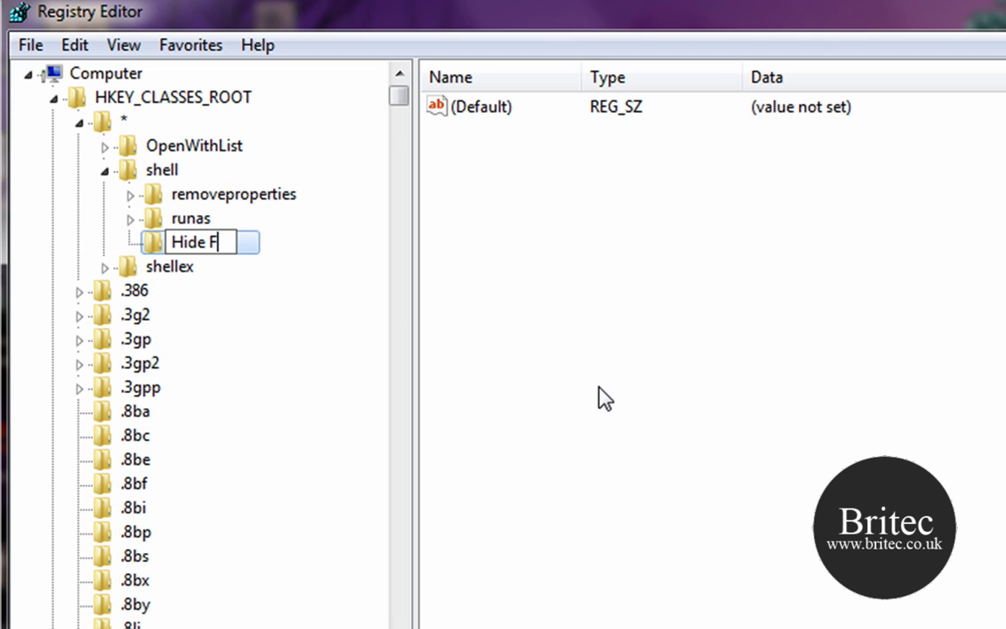
{"action": "type", "text": "ile"}
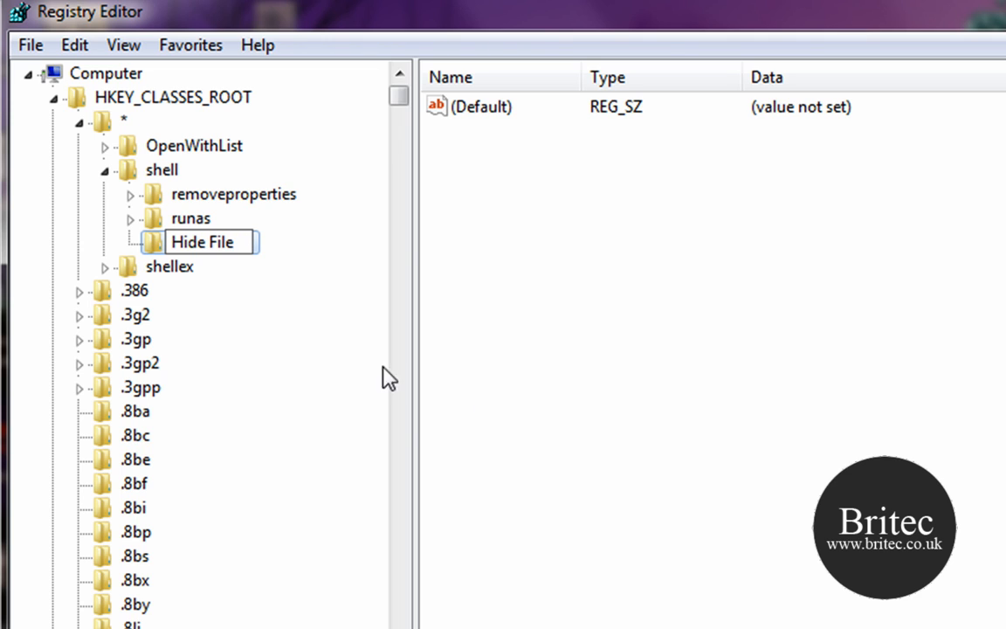
{"action": "left_click", "coordinate": [577, 270]}
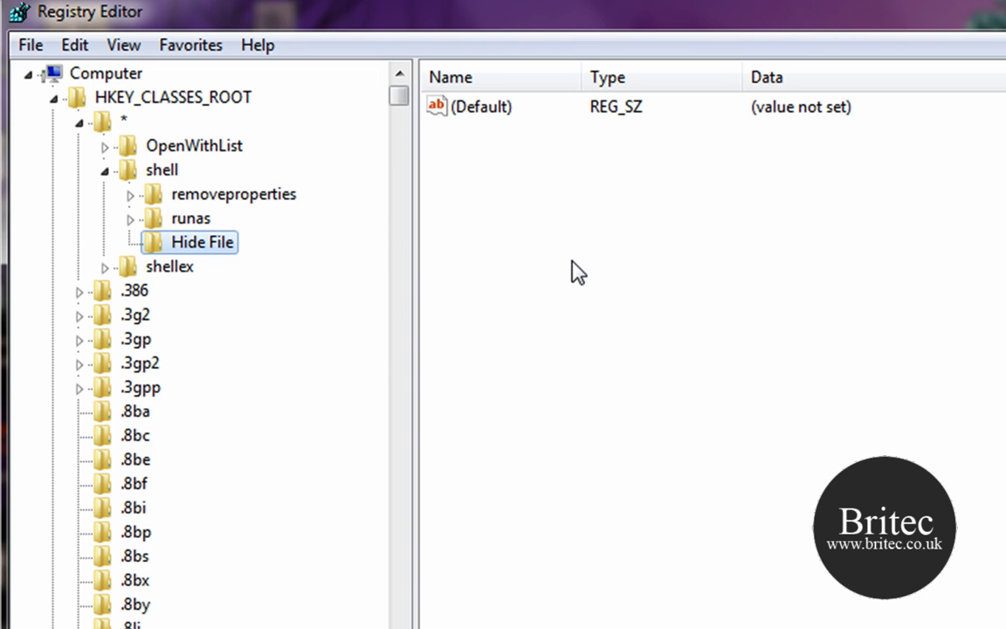
- Add an empty string value named HasLUAShield to the Hide File key
{"action": "right_click", "coordinate": [576, 273]}
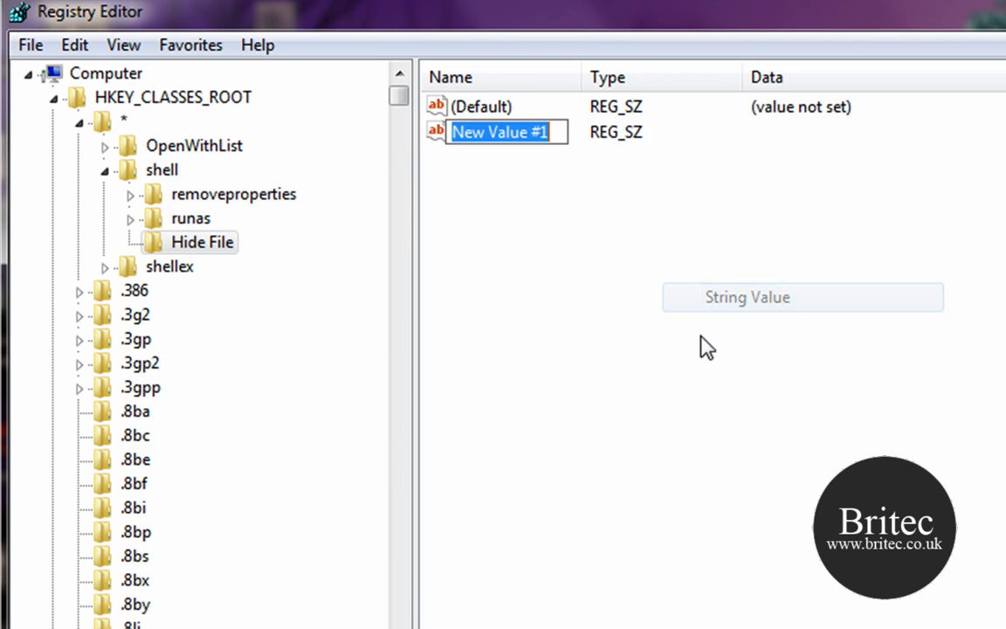
{"action": "mouse_move", "coordinate": [670, 365]}
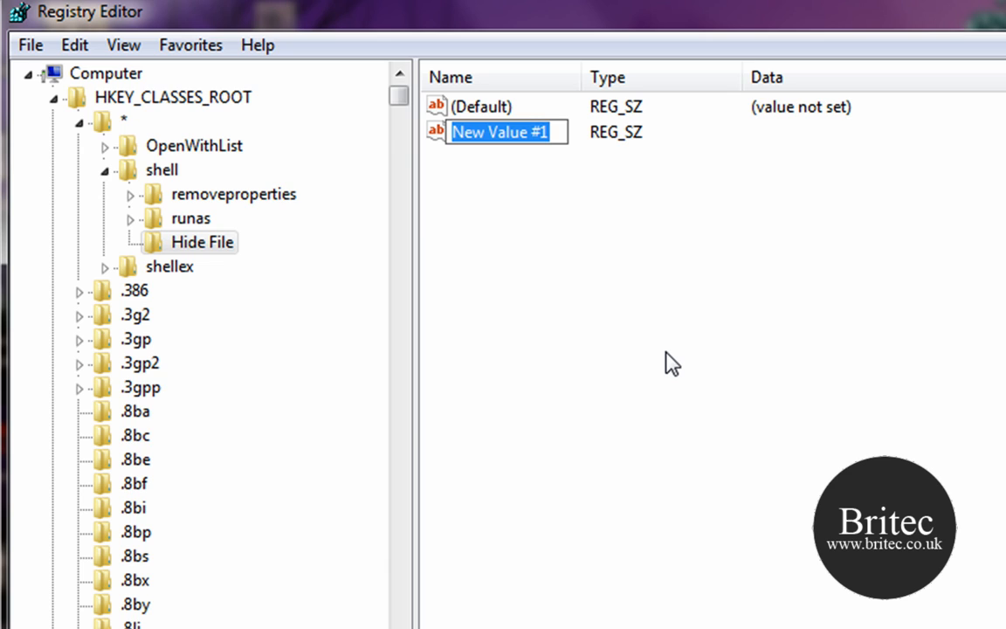
{"action": "type", "text": "H"}
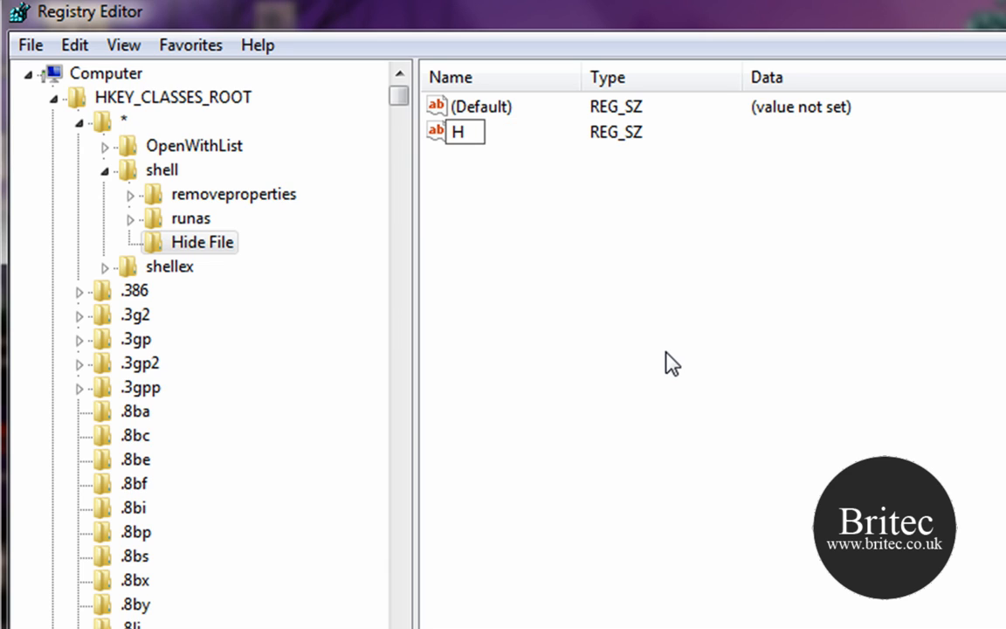
{"action": "type", "text": "as"}
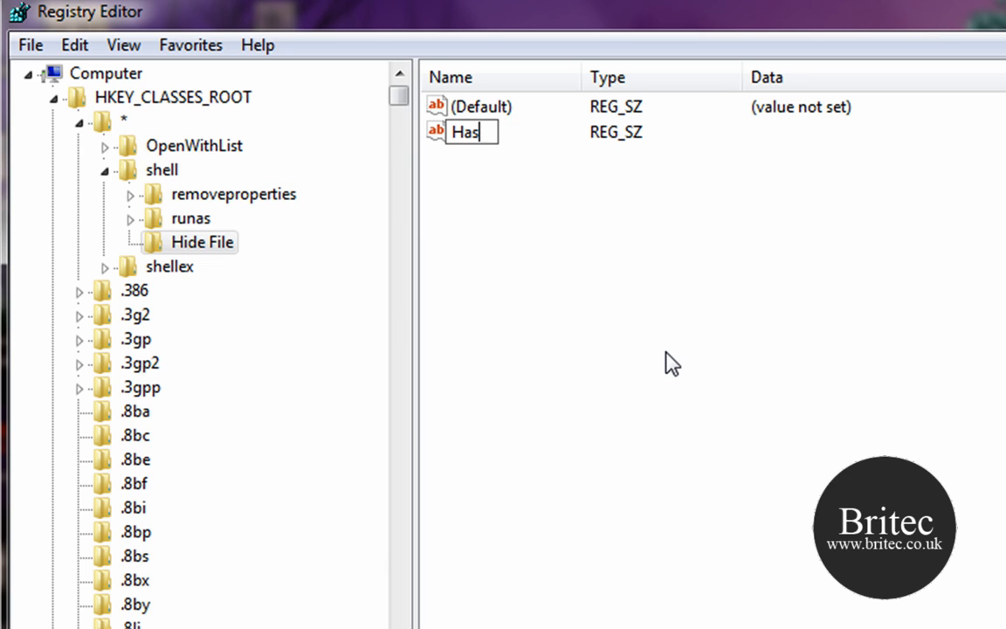
{"action": "type", "text": "LU"}
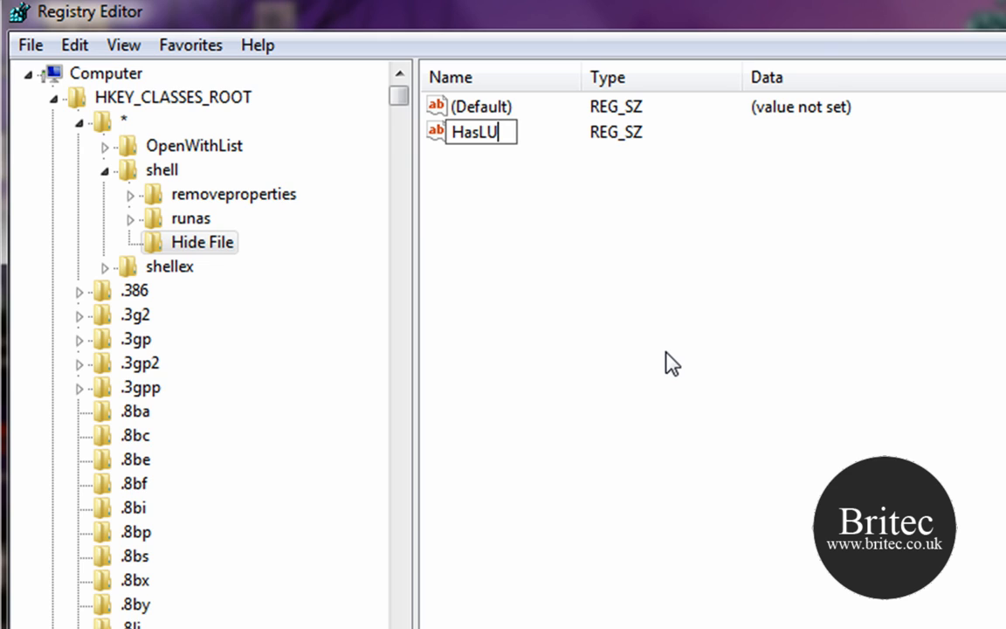
{"action": "type", "text": "ASh"}
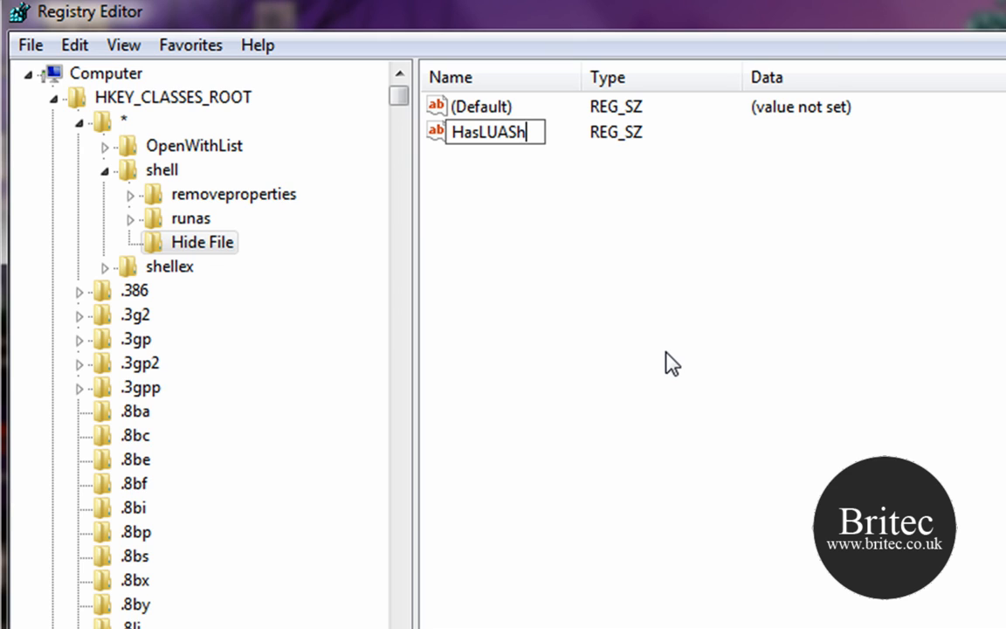
{"action": "type", "text": "ield"}
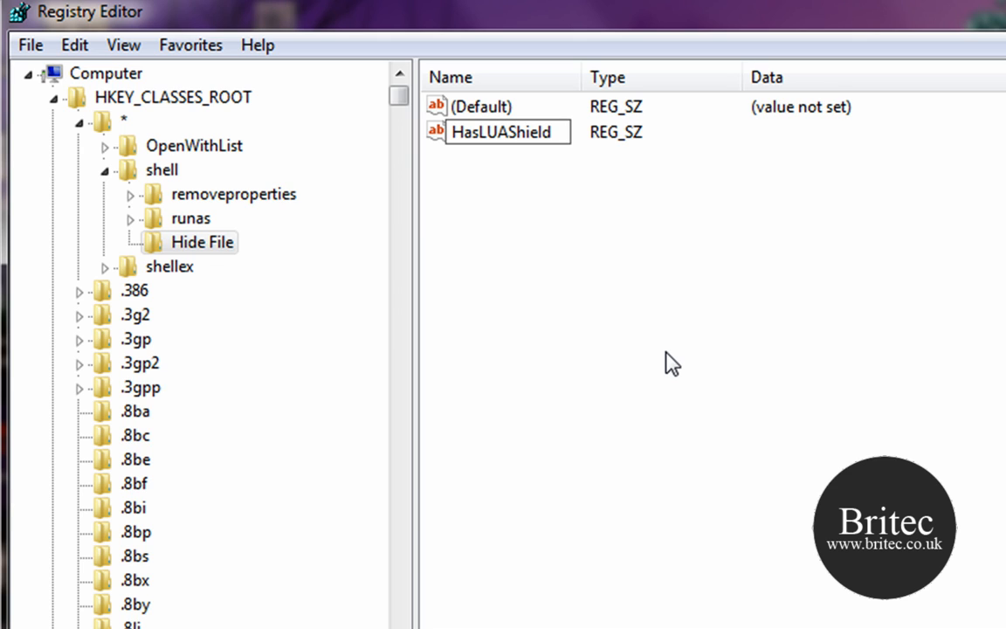
{"action": "left_click", "coordinate": [499, 133]}
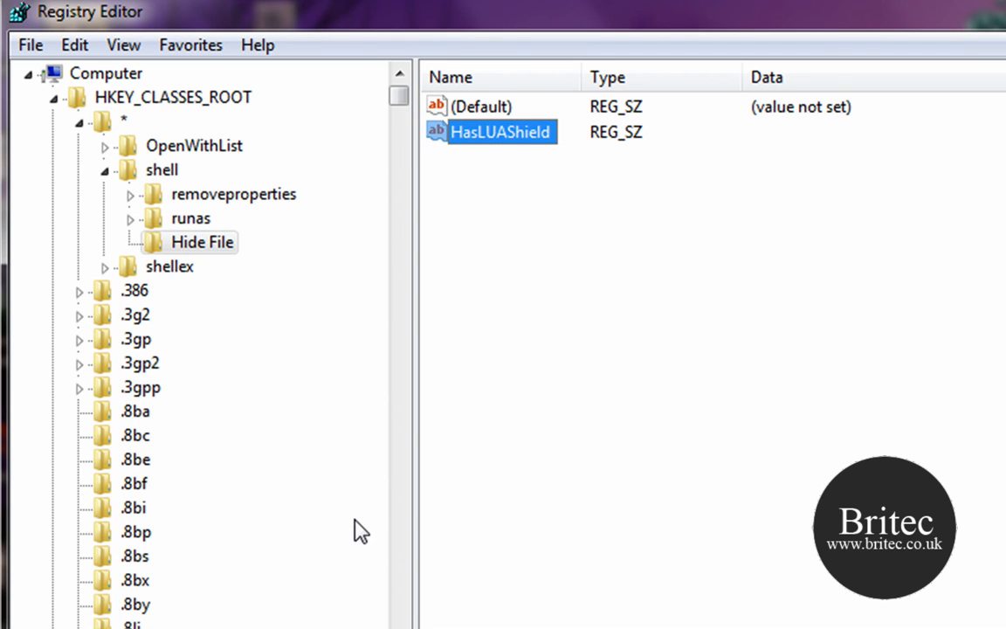
{"action": "left_click", "coordinate": [201, 241]}
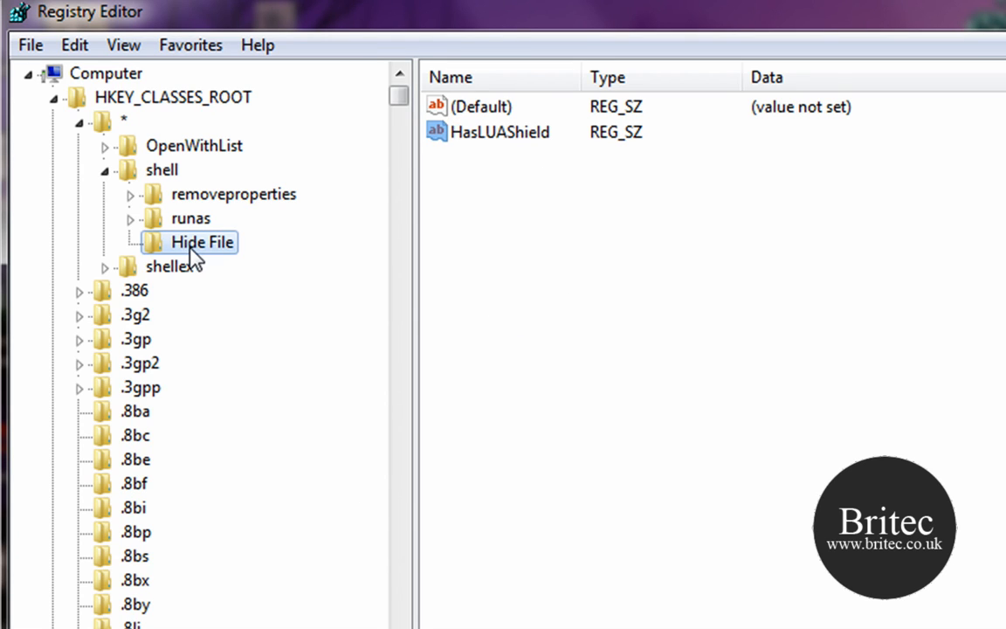
- Create a subkey named command under the Hide File key
{"action": "right_click", "coordinate": [202, 244]}
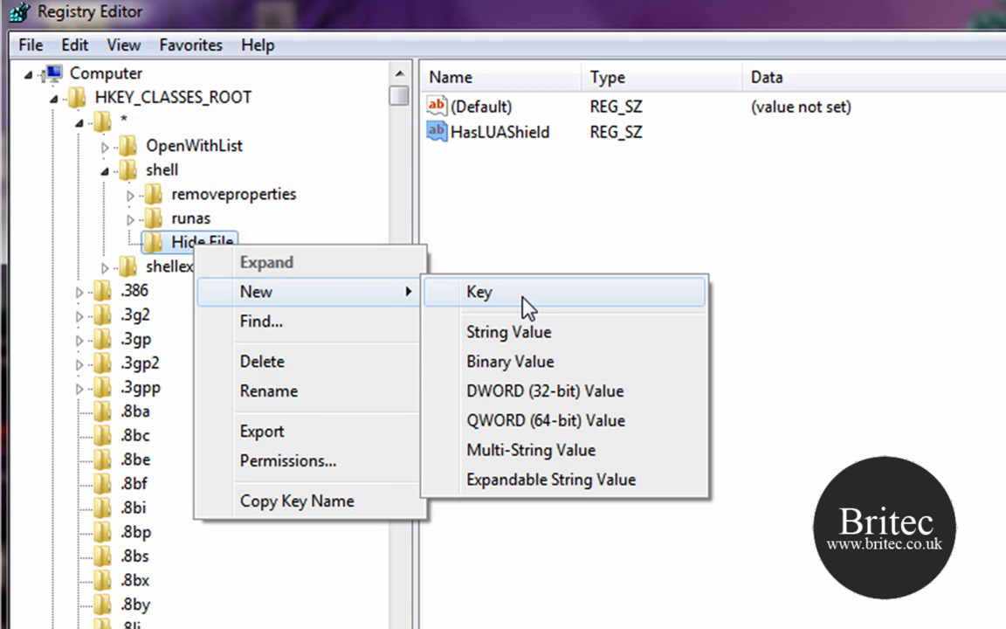
{"action": "left_click", "coordinate": [479, 292]}
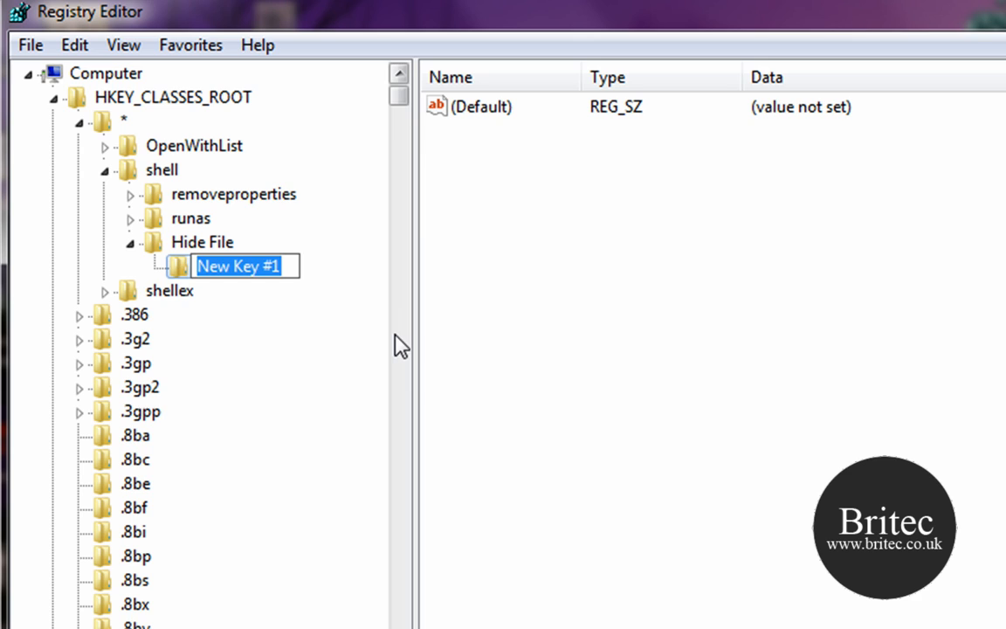
{"action": "type", "text": "command"}
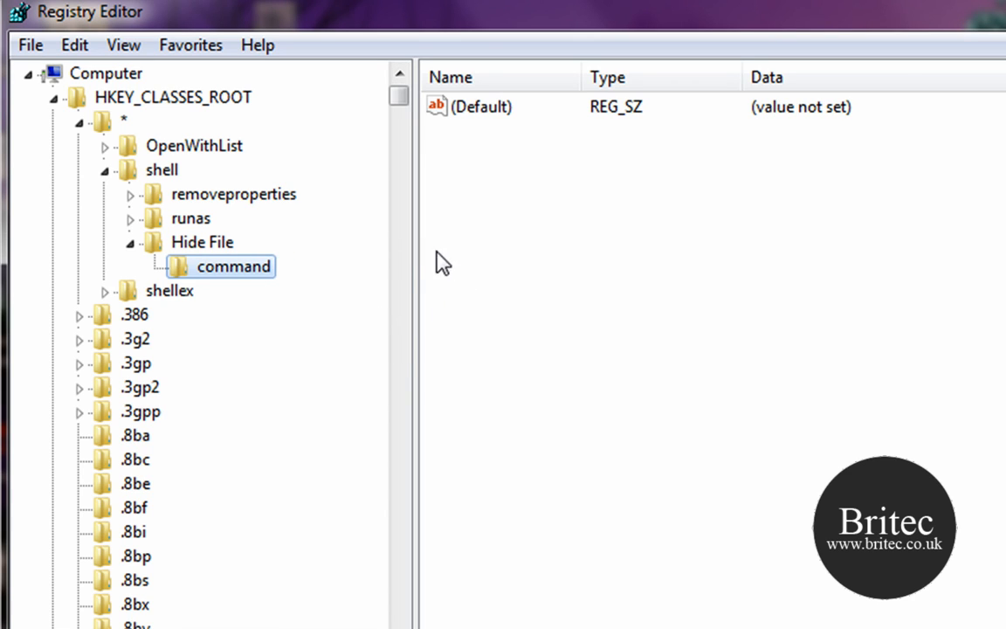
{"action": "mouse_move", "coordinate": [489, 126]}
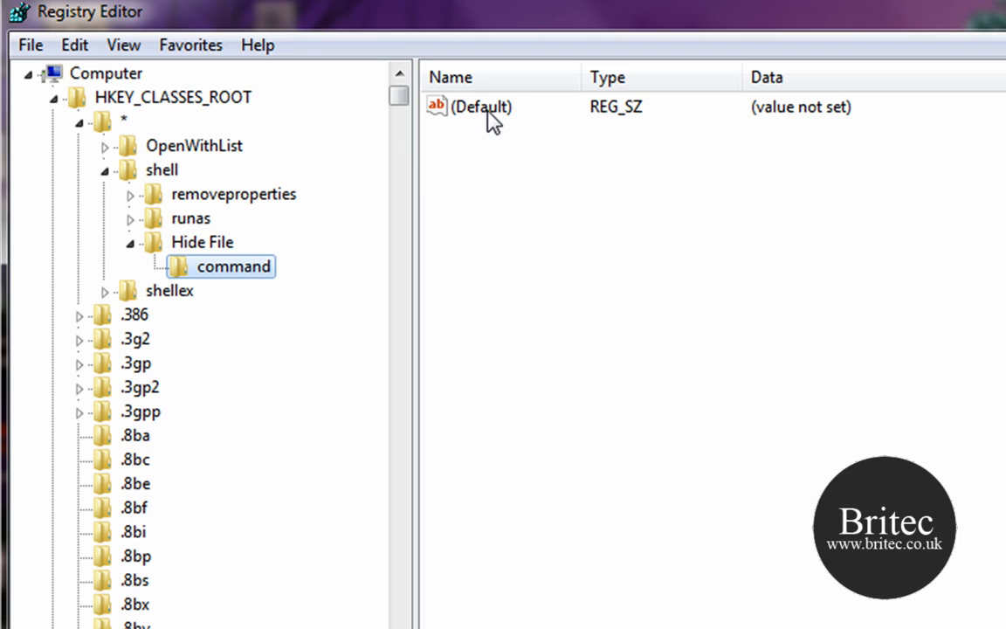
- Set the command key's default value data to attrib +h "%1"
{"action": "double_click", "coordinate": [475, 107]}
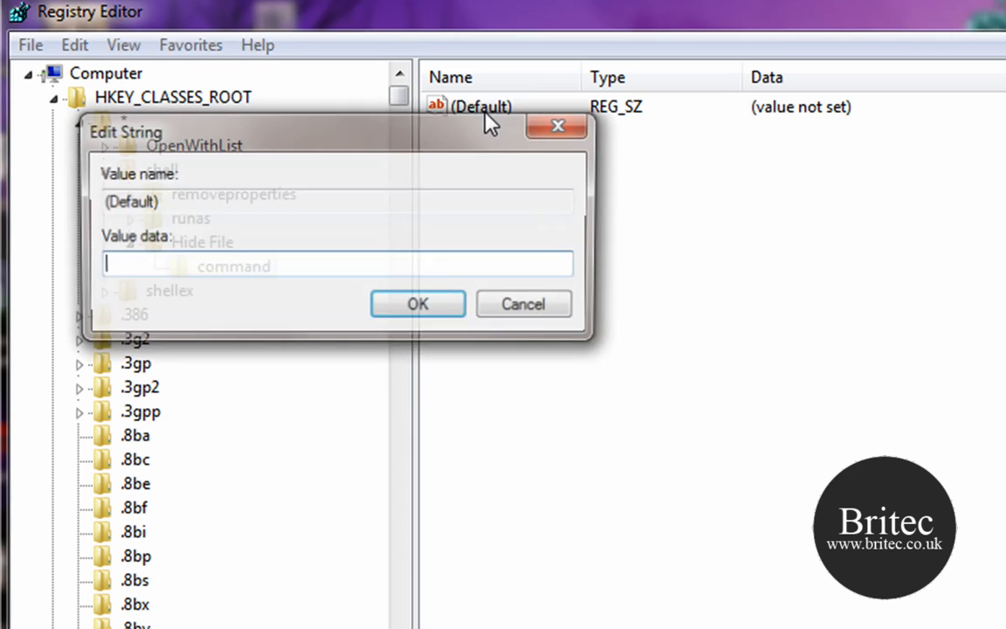
{"action": "type", "text": "attrib +h \"%1\""}
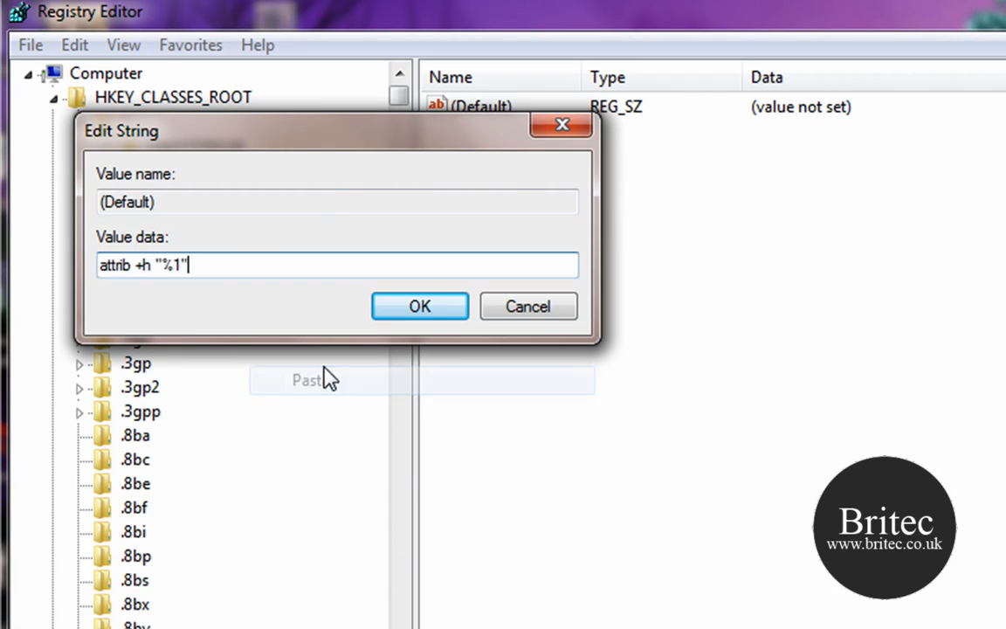
{"action": "mouse_move", "coordinate": [140, 289]}
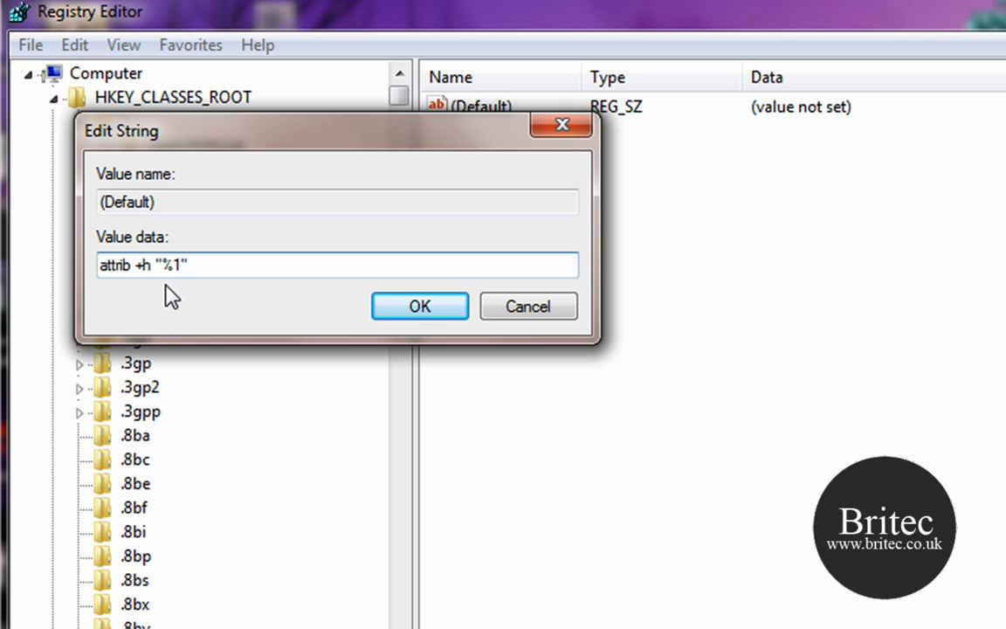
{"action": "mouse_move", "coordinate": [183, 344]}
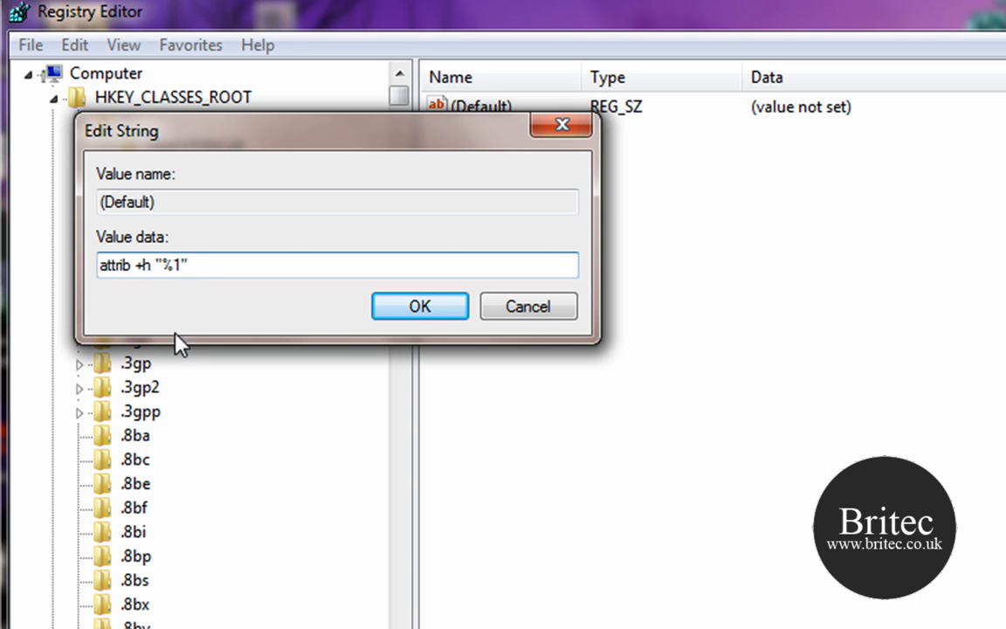
{"action": "left_click", "coordinate": [178, 265]}
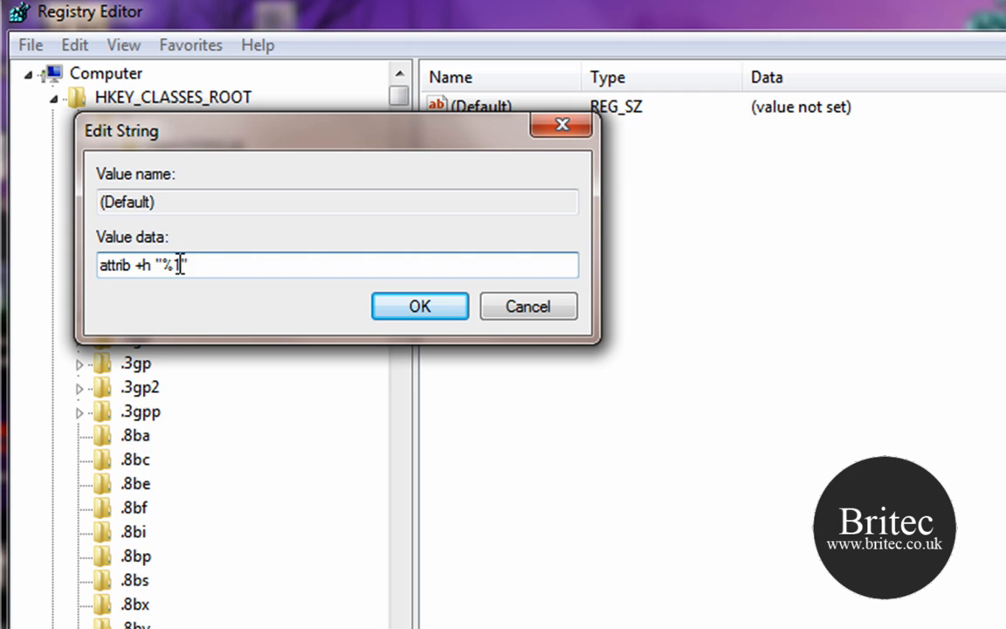
{"action": "left_click", "coordinate": [420, 306]}
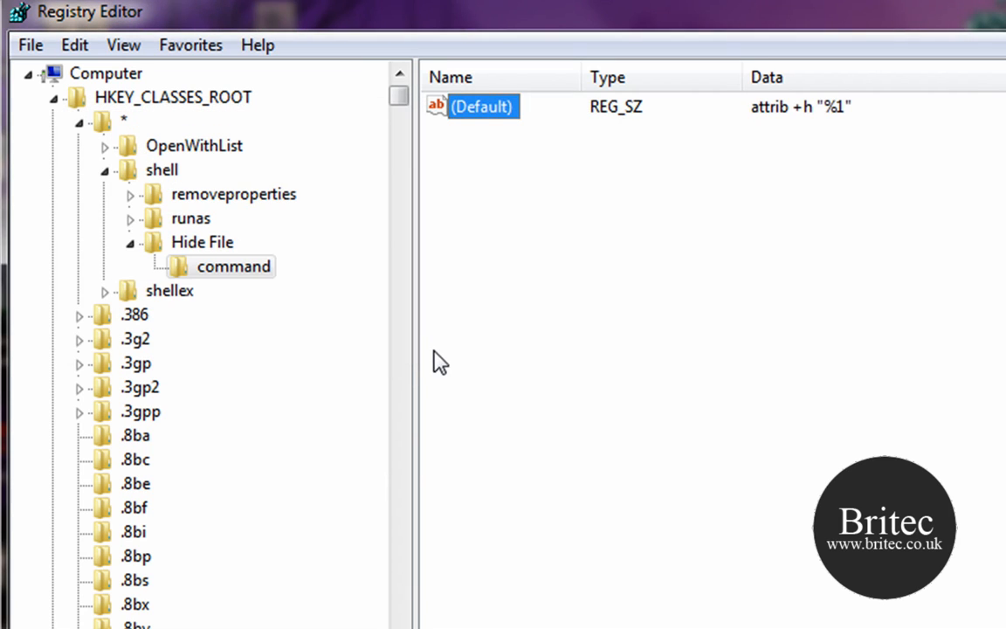
{"action": "mouse_move", "coordinate": [192, 322]}
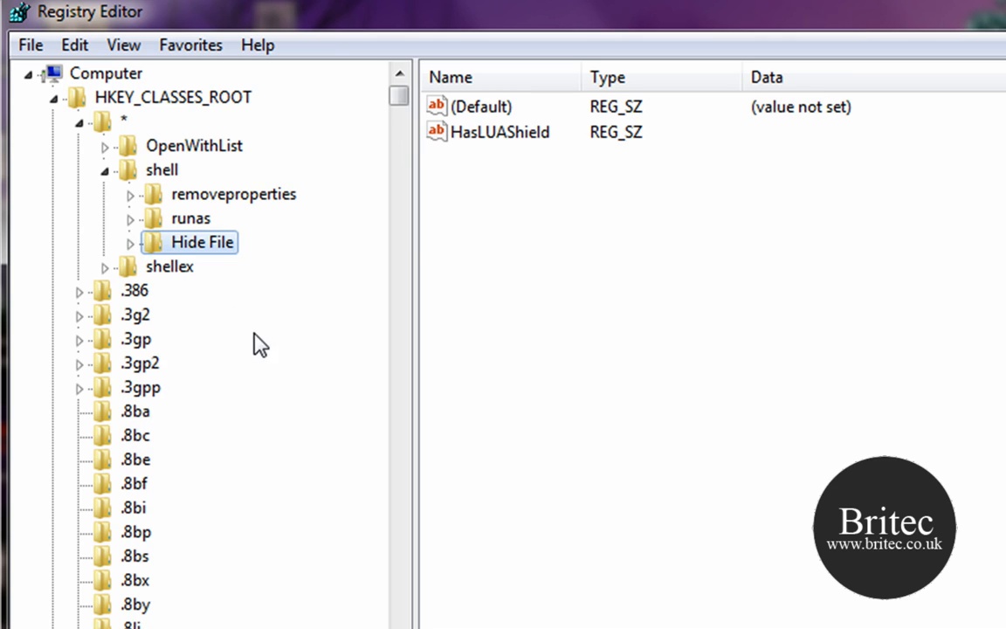
{"action": "mouse_move", "coordinate": [199, 306]}
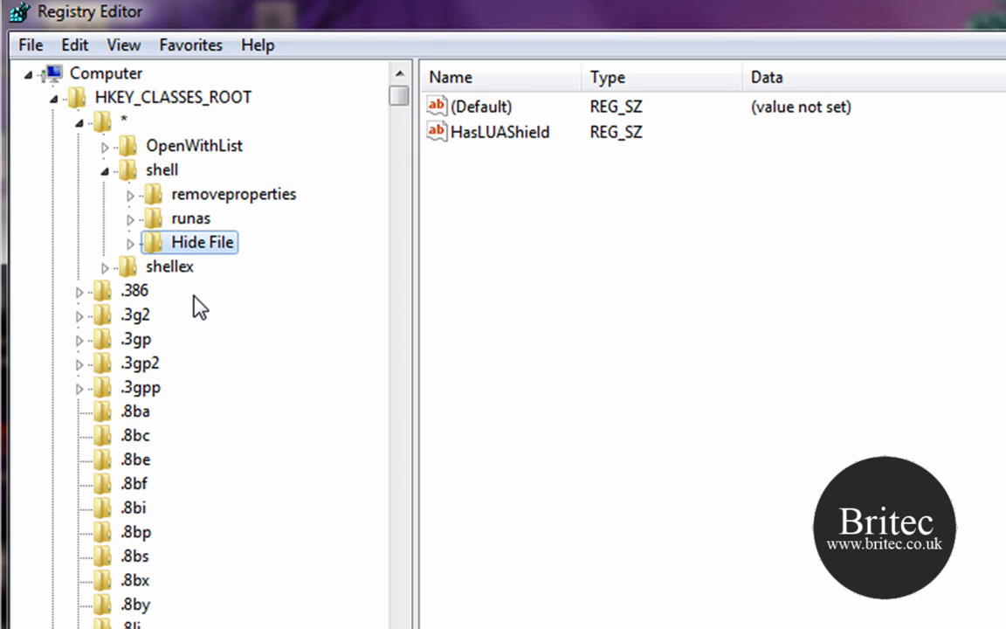
{"action": "mouse_move", "coordinate": [199, 301]}
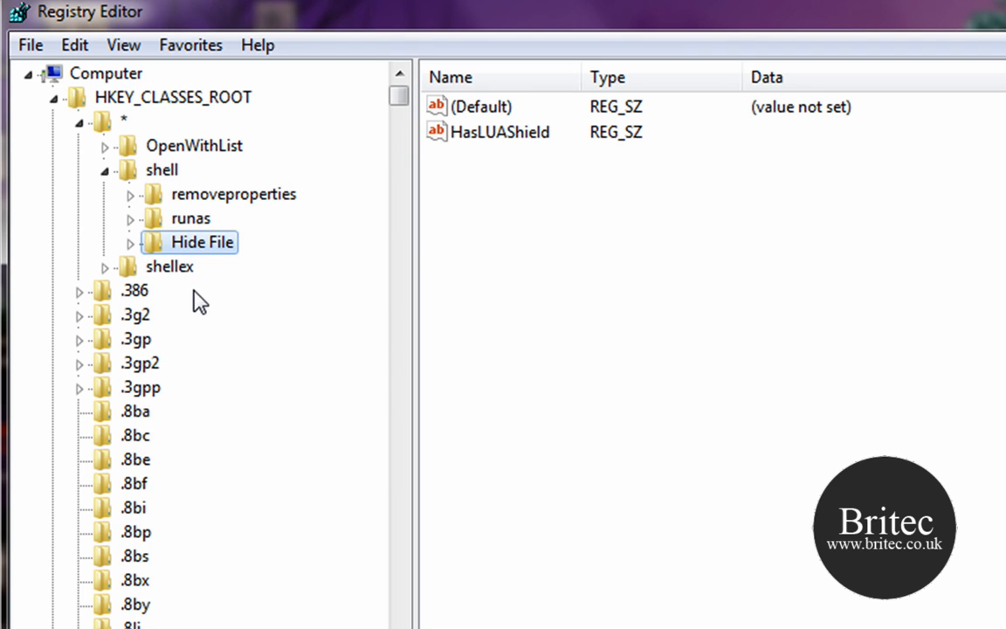
- Create a second key named Unhide File under the shell key
{"action": "left_click", "coordinate": [161, 169]}
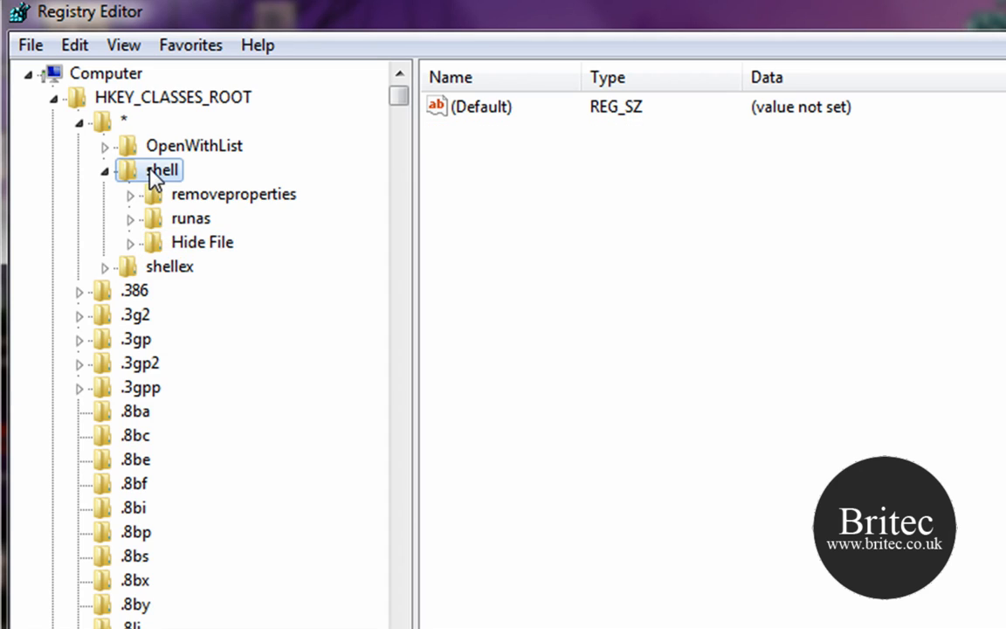
{"action": "right_click", "coordinate": [161, 168]}
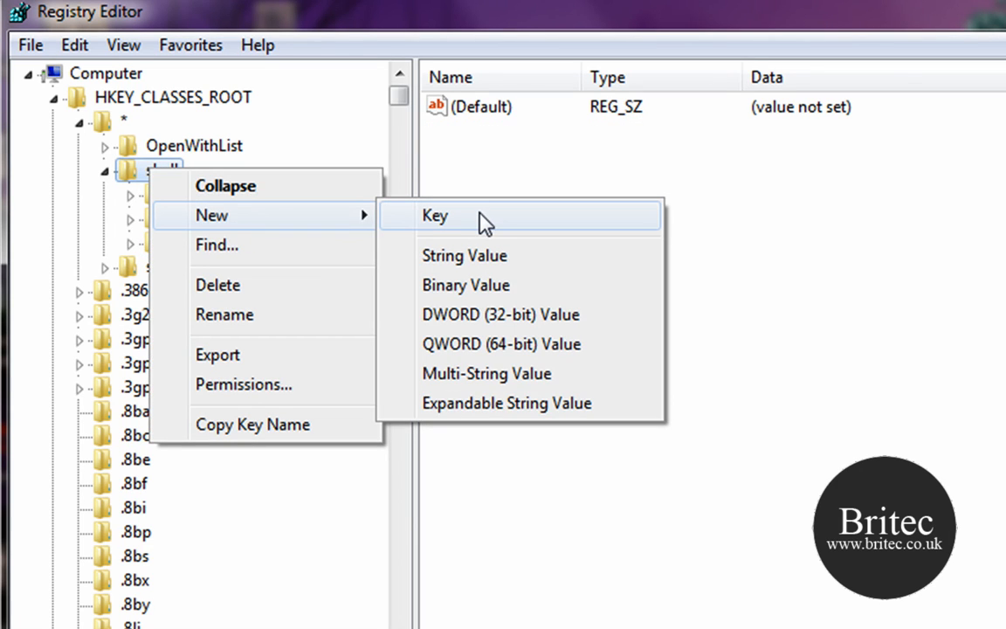
{"action": "left_click", "coordinate": [433, 216]}
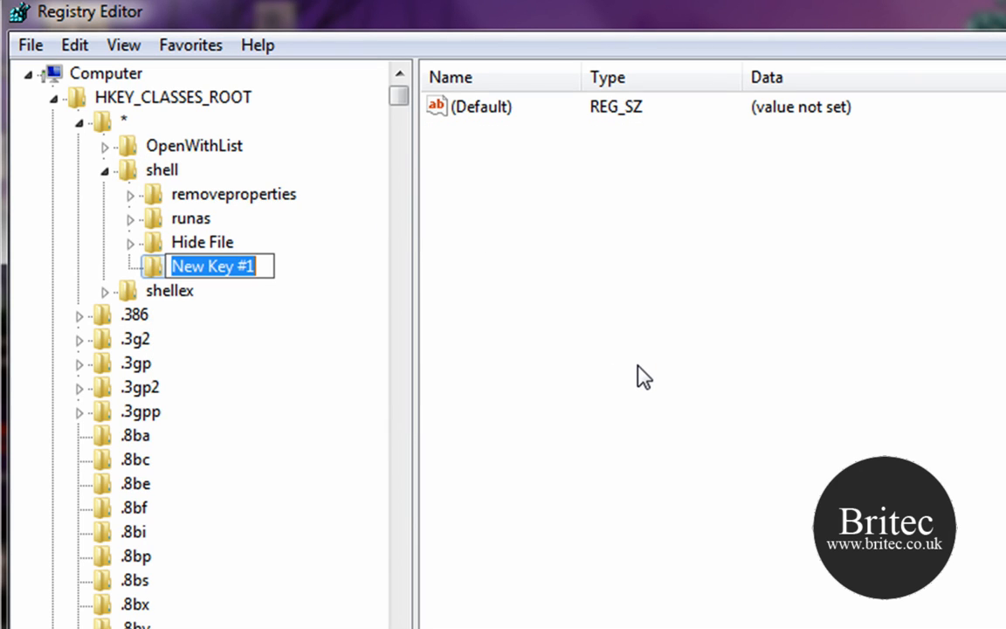
{"action": "type", "text": "Unhide File"}
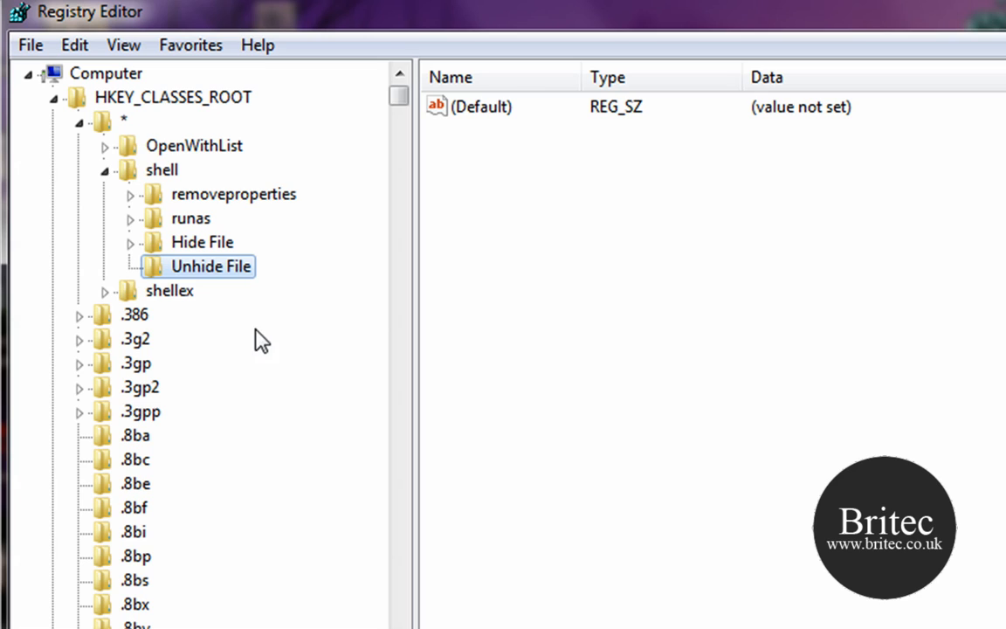
- Add an empty string value named HasLUAShield to the Unhide File key
{"action": "right_click", "coordinate": [472, 282]}
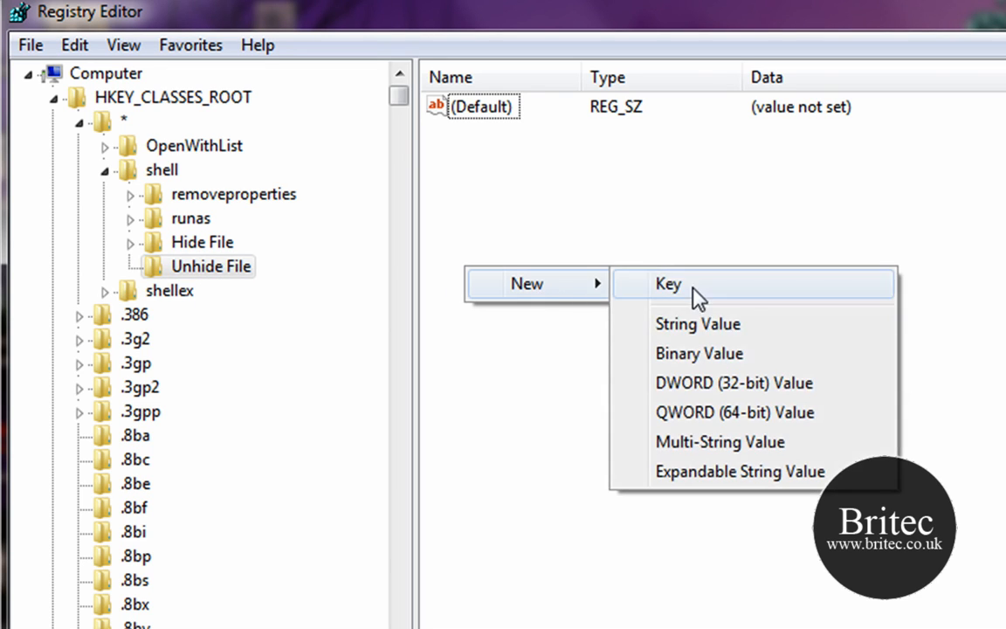
{"action": "left_click", "coordinate": [696, 323]}
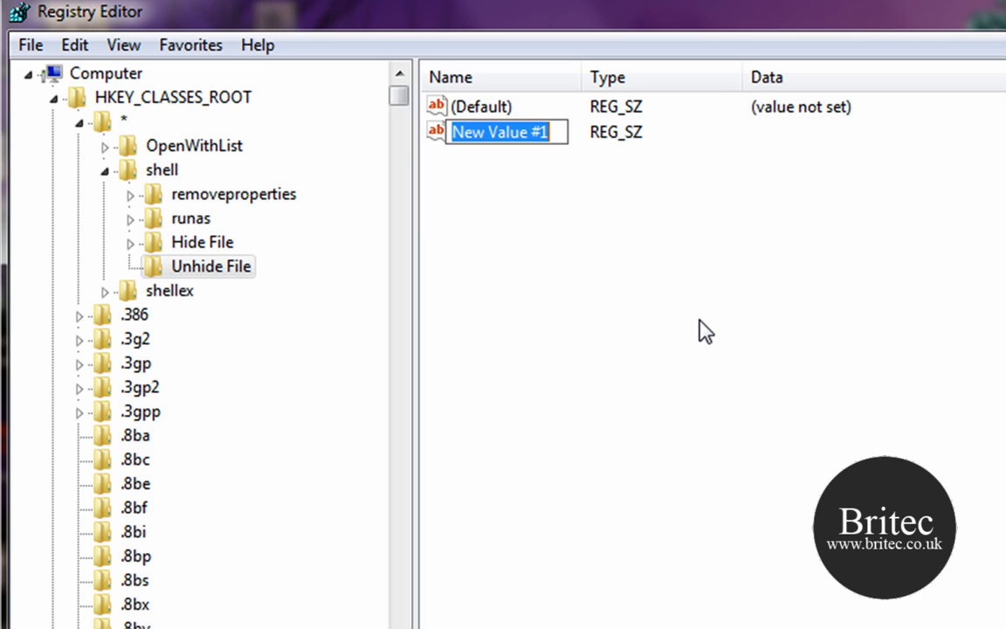
{"action": "type", "text": "H"}
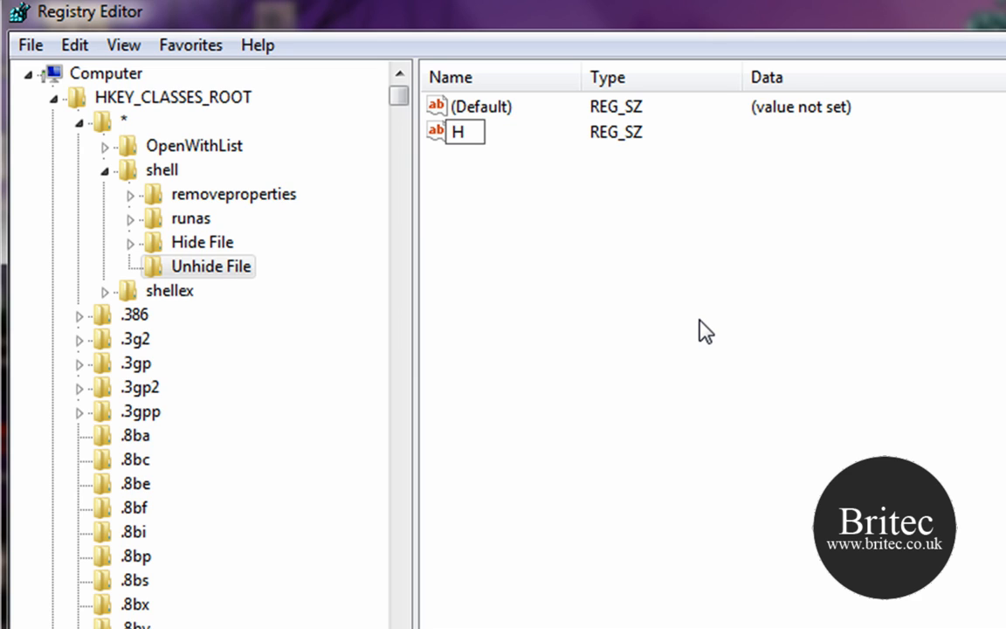
{"action": "type", "text": "as"}
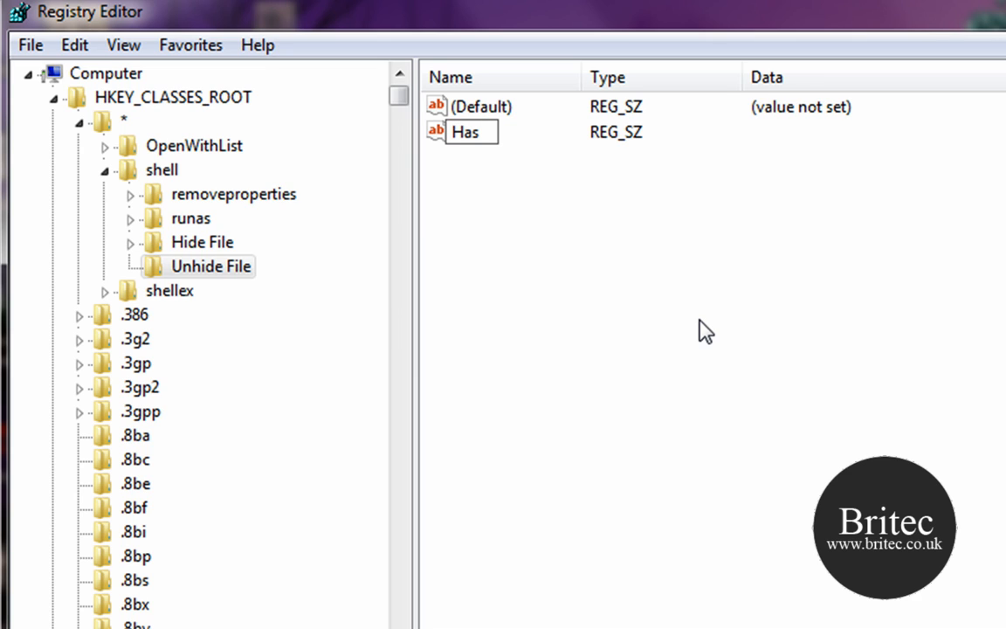
{"action": "type", "text": "LU"}
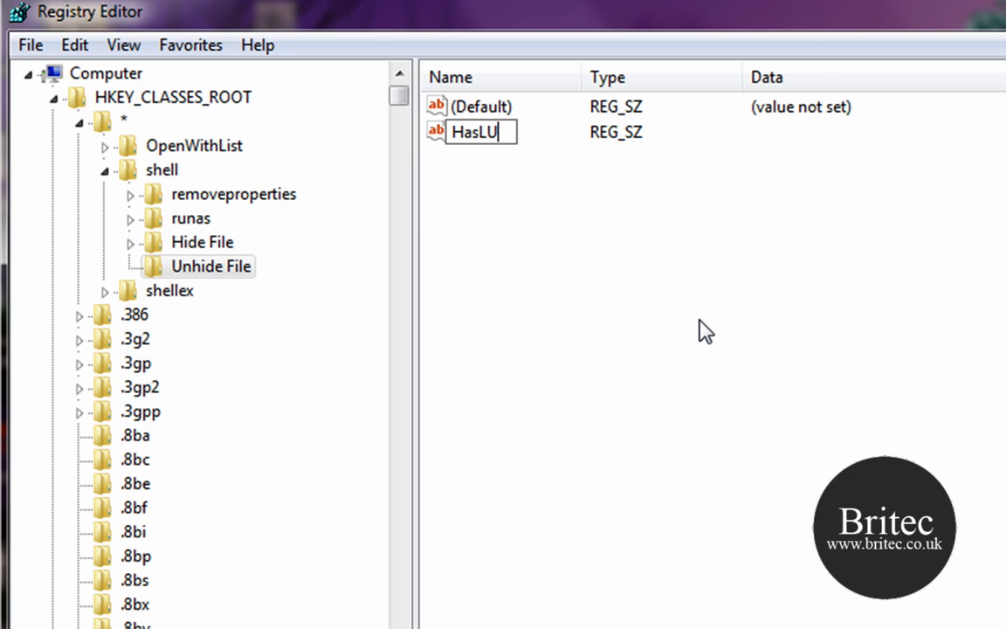
{"action": "type", "text": "AS"}
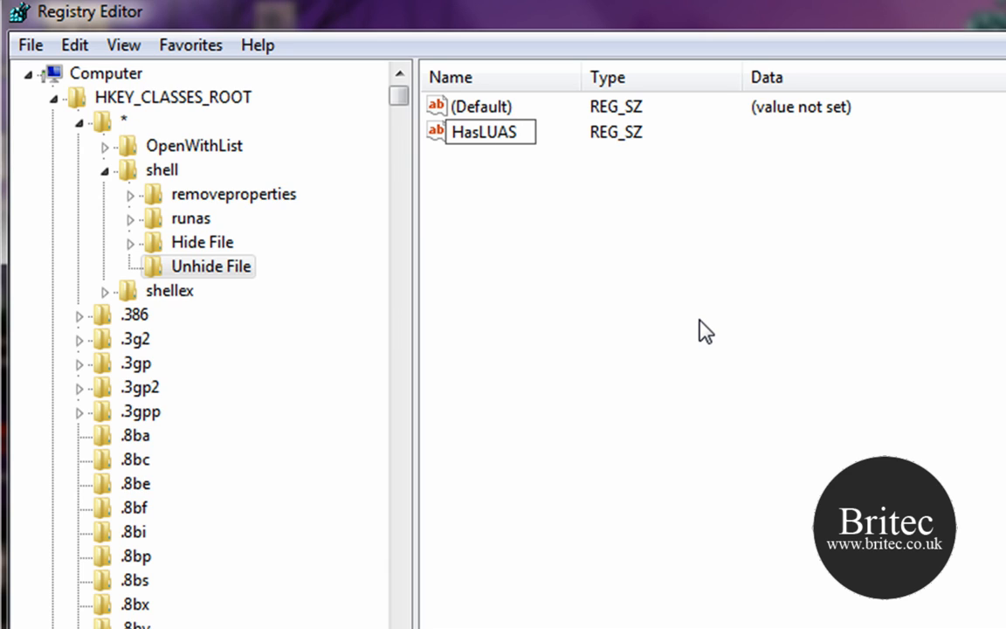
{"action": "type", "text": "hield"}
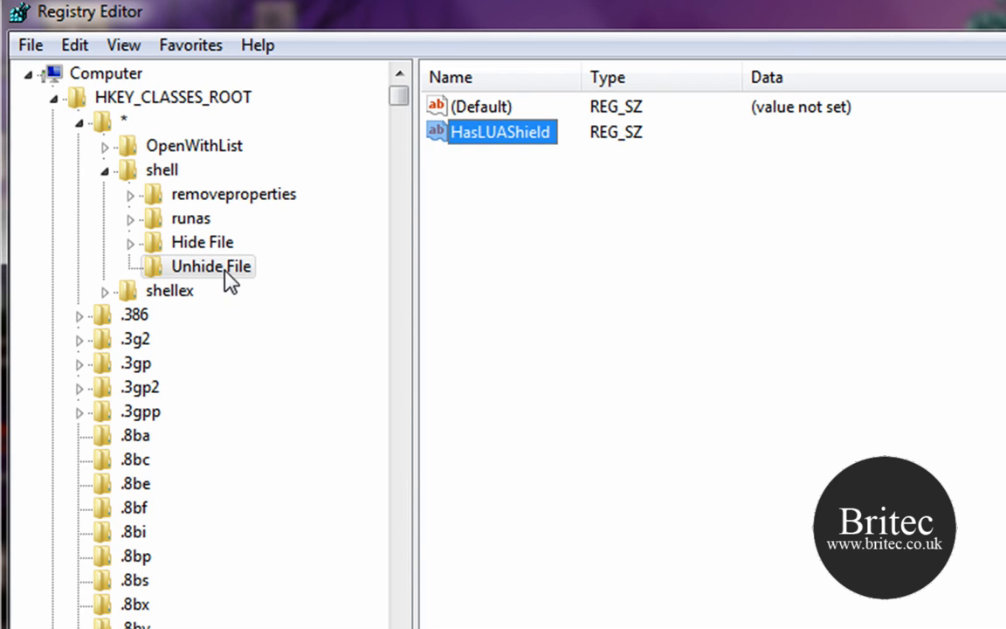
{"action": "left_click", "coordinate": [210, 265]}
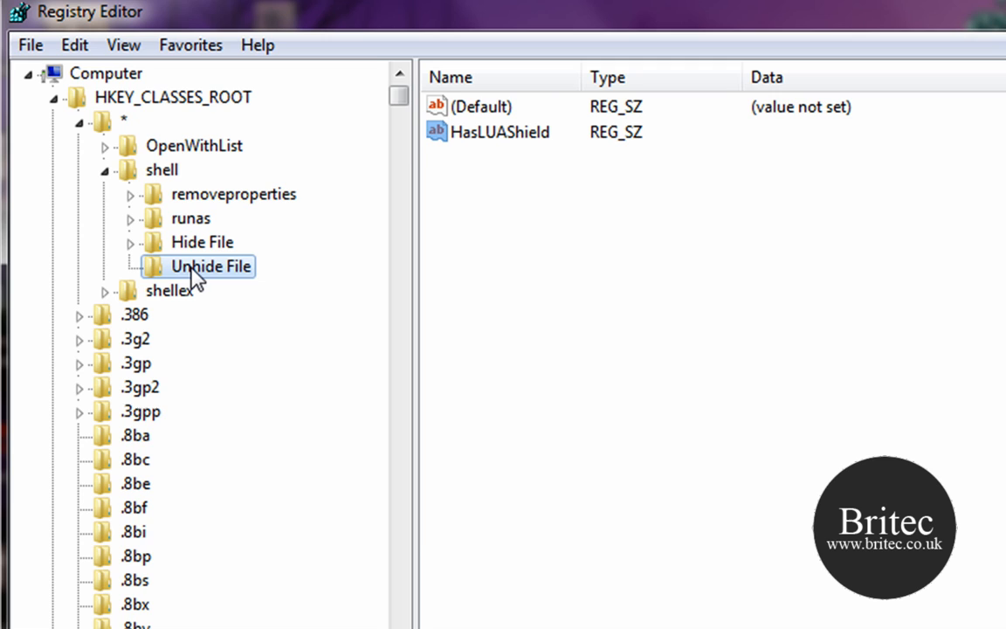
- Create a subkey named command under the Unhide File key
{"action": "right_click", "coordinate": [201, 265]}
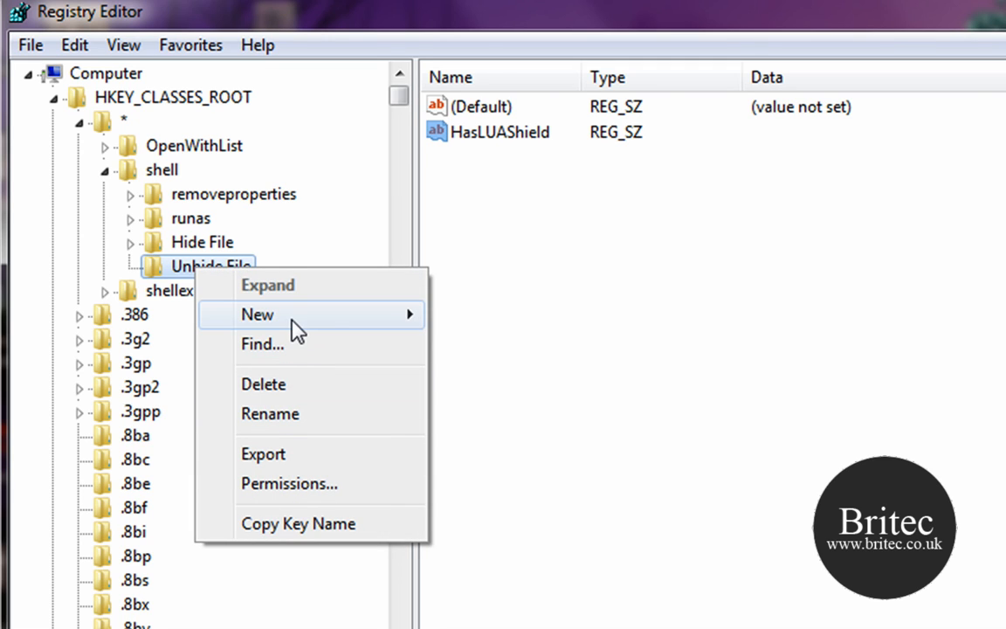
{"action": "left_click", "coordinate": [257, 315]}
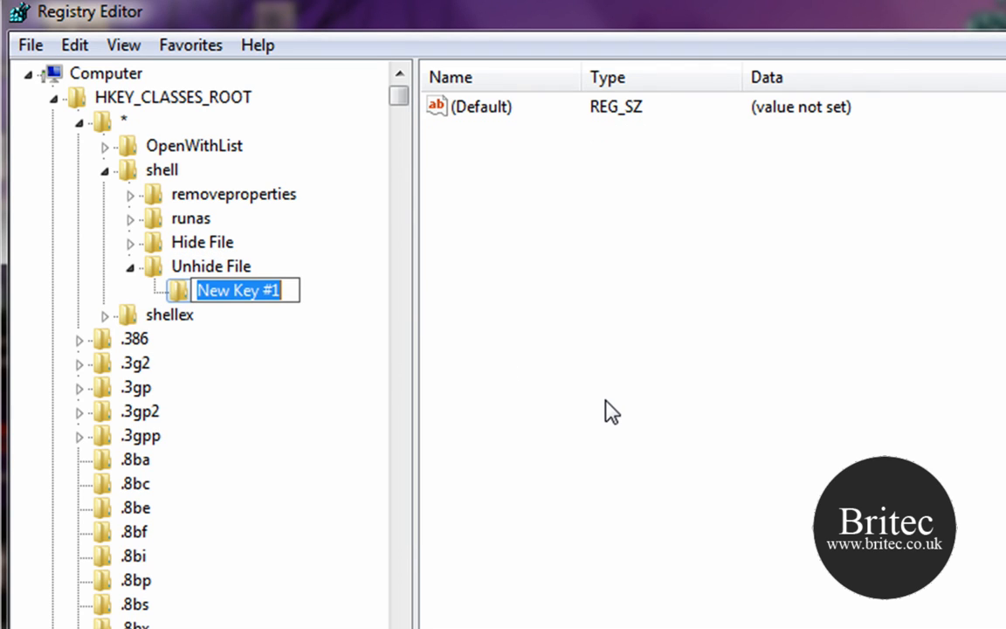
{"action": "type", "text": "command"}
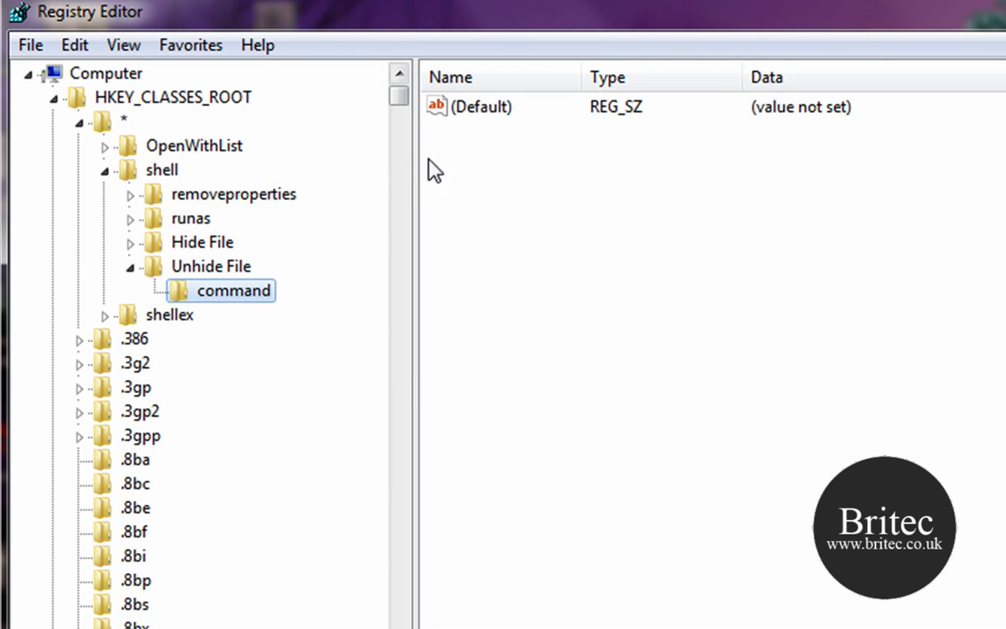
- Paste attrib -h "%1" as the command key's default value data
{"action": "left_click", "coordinate": [473, 107]}
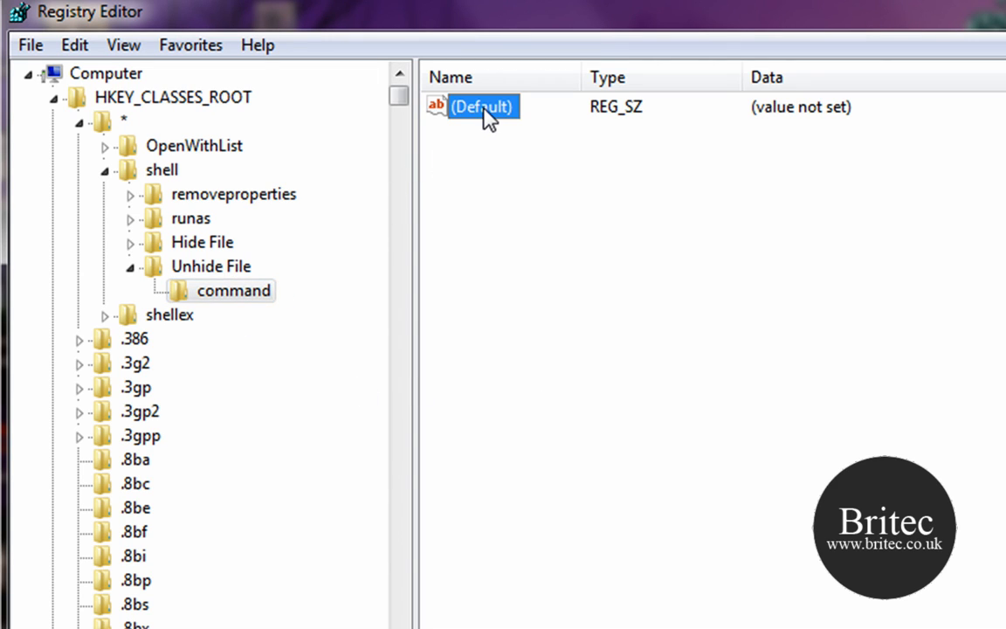
{"action": "double_click", "coordinate": [475, 107]}
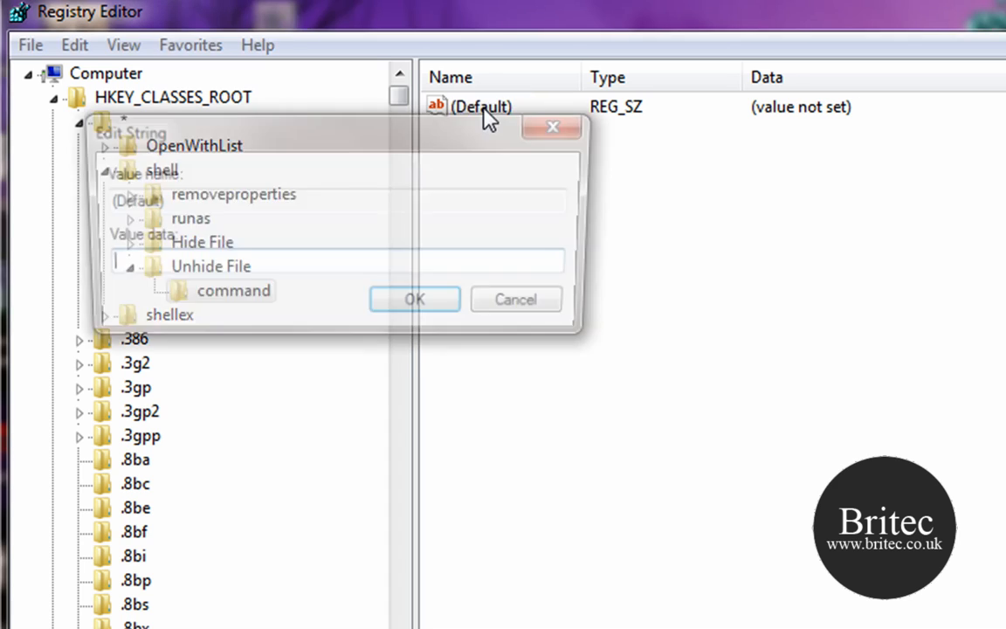
{"action": "right_click", "coordinate": [174, 266]}
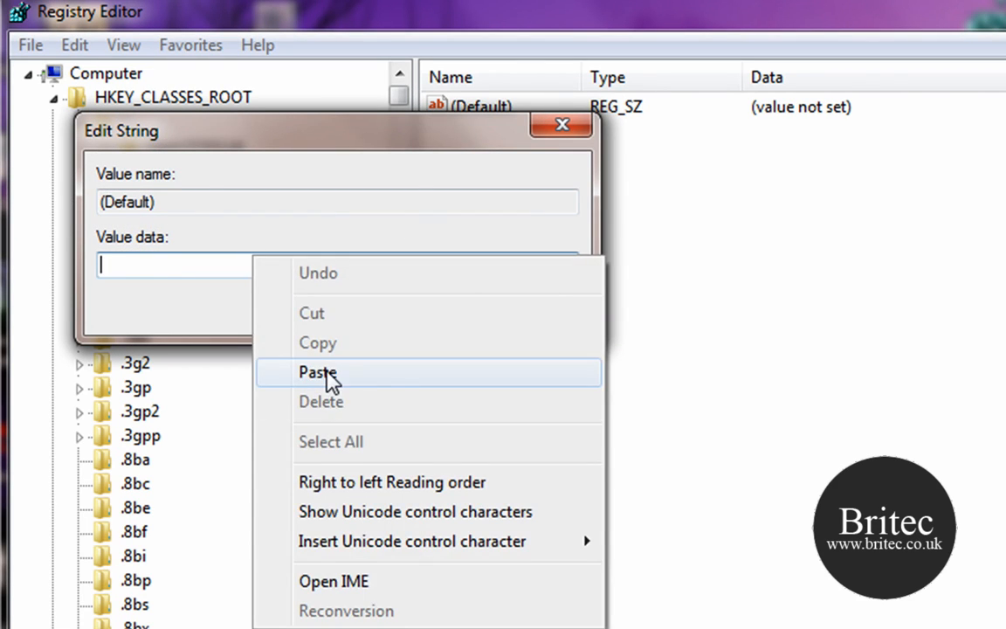
{"action": "left_click", "coordinate": [318, 373]}
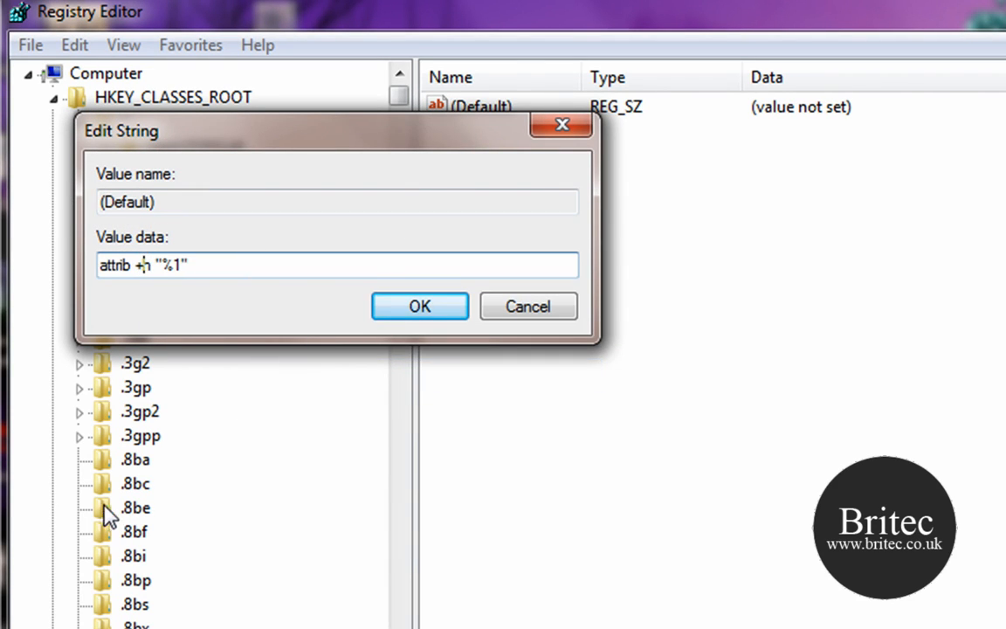
{"action": "mouse_move", "coordinate": [265, 512]}
{"action": "type", "text": "-"}
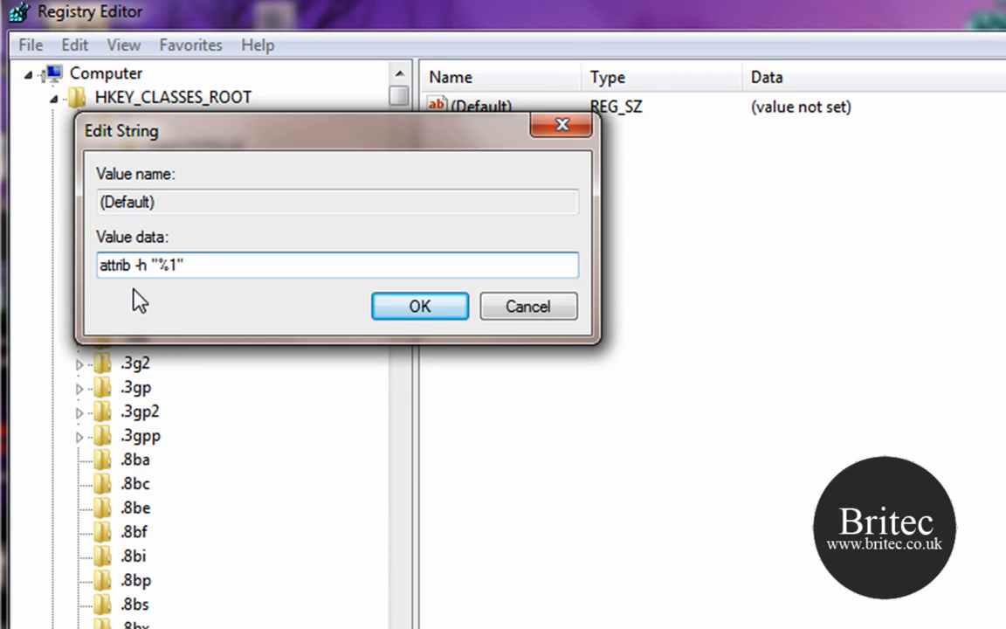
{"action": "left_click", "coordinate": [419, 306]}
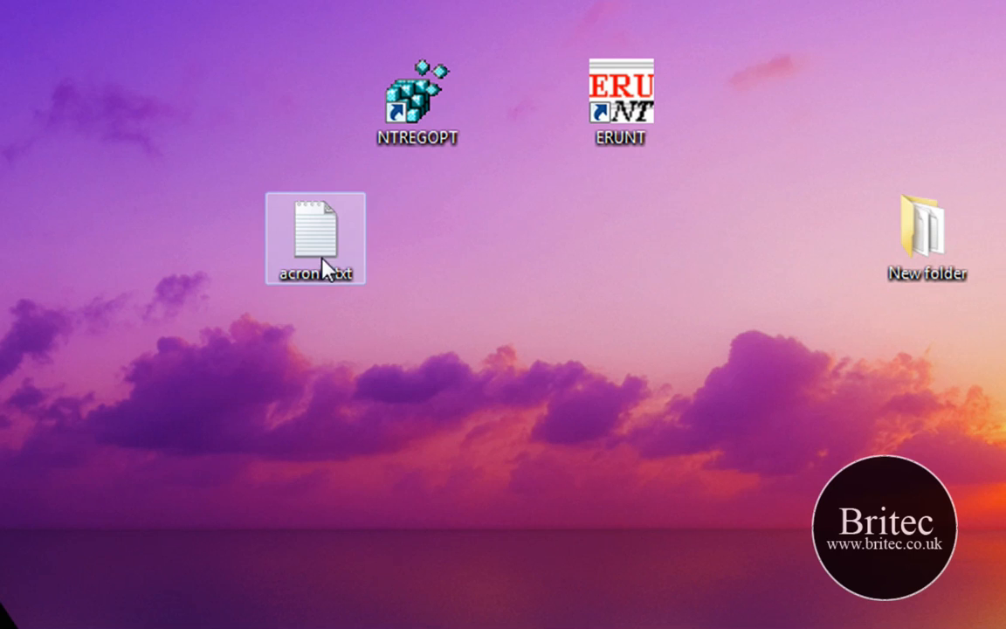
{"action": "mouse_move", "coordinate": [304, 311]}
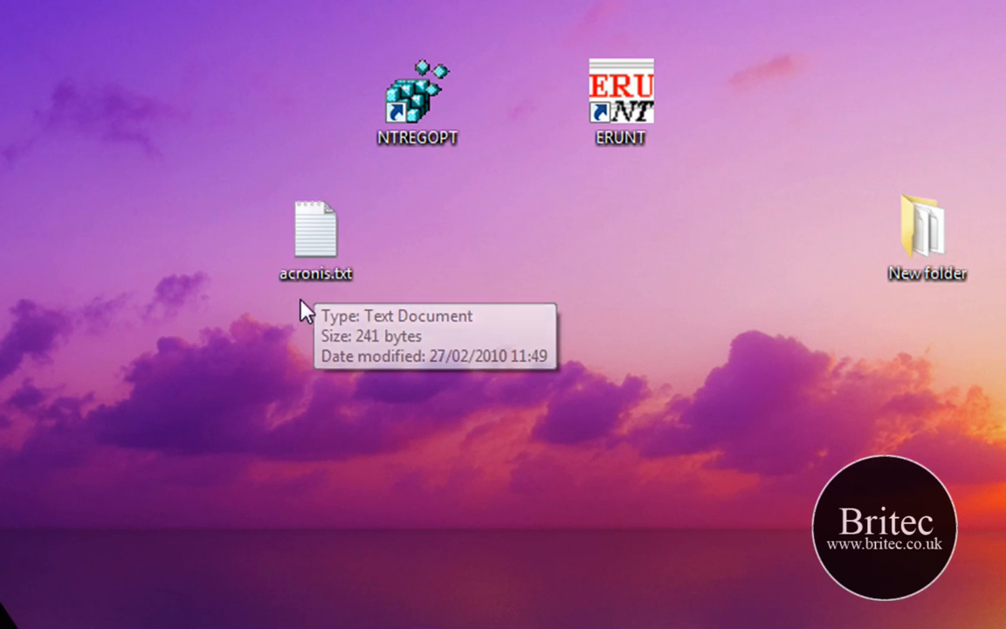
- Hide acronis.txt using the new Hide File context-menu entry
{"action": "right_click", "coordinate": [316, 230]}
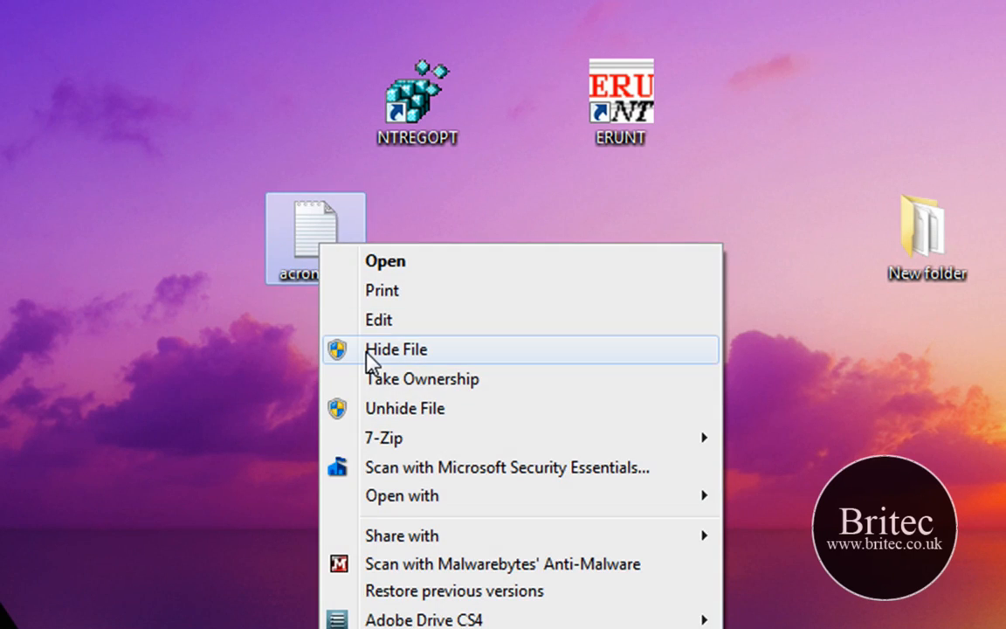
{"action": "mouse_move", "coordinate": [405, 409]}
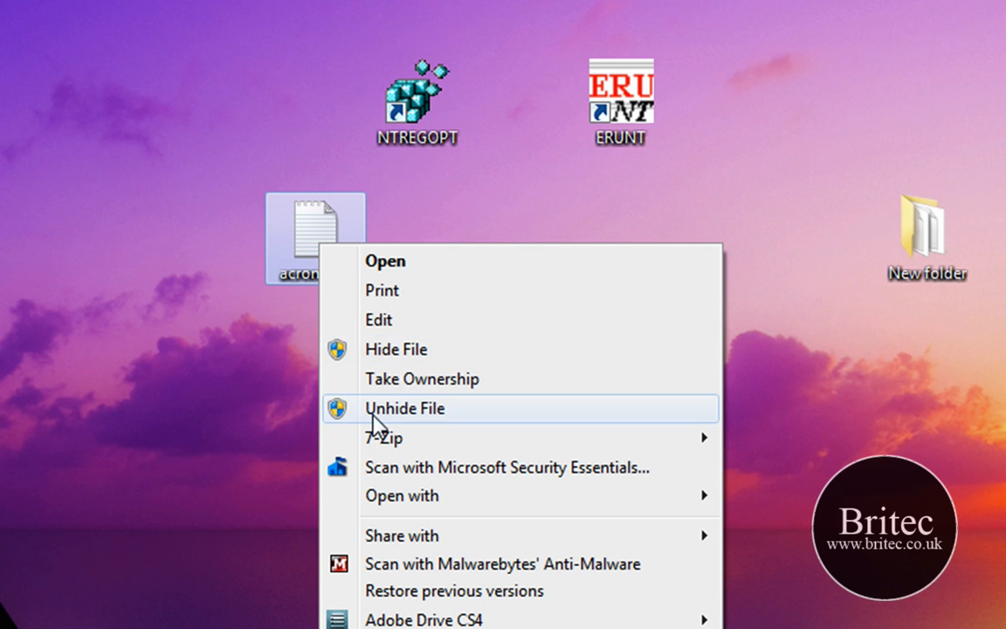
{"action": "mouse_move", "coordinate": [388, 360]}
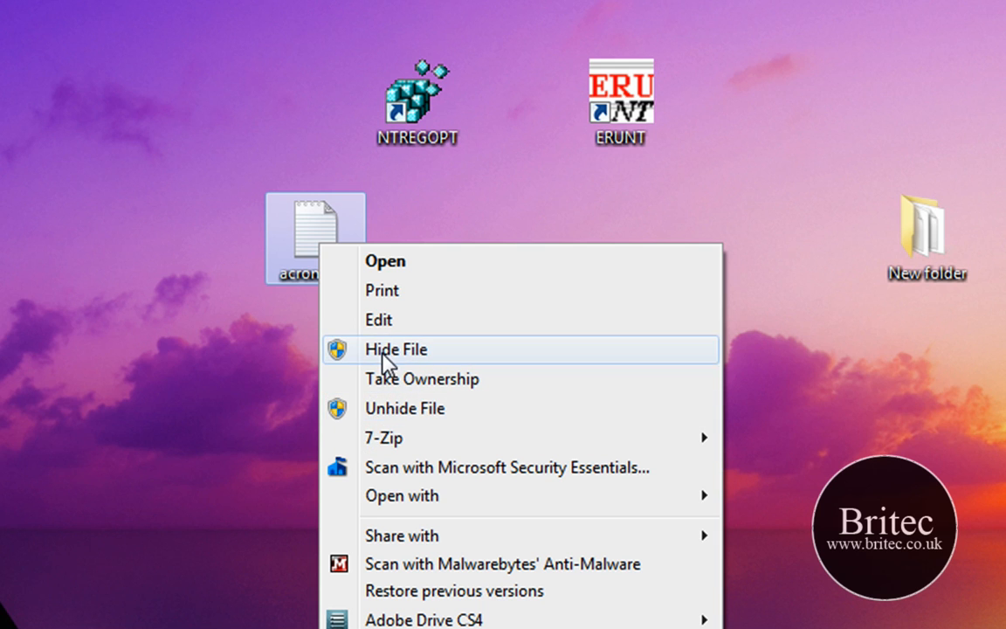
{"action": "left_click", "coordinate": [395, 349]}
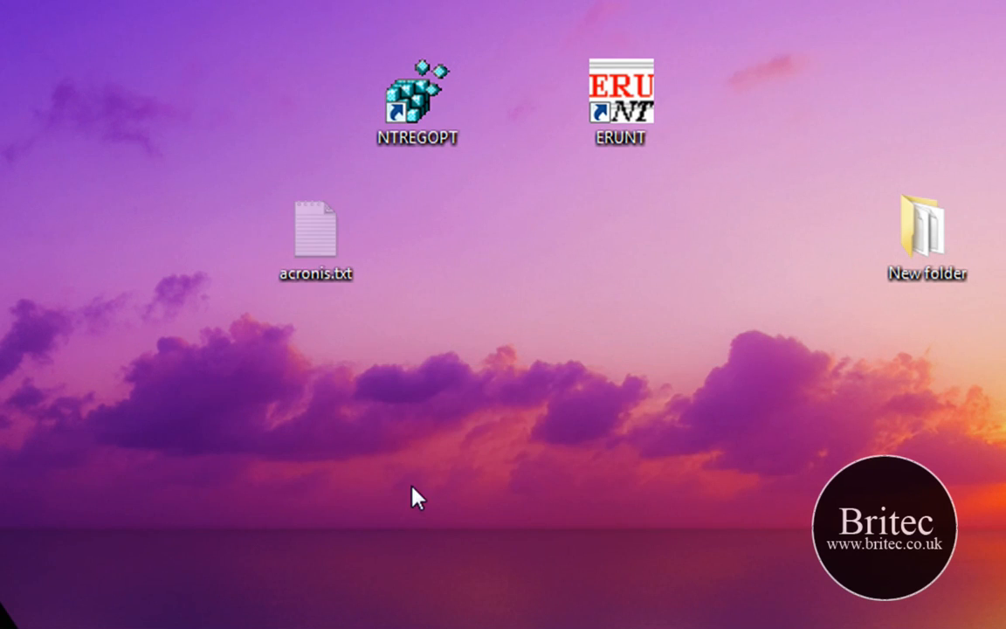
{"action": "mouse_move", "coordinate": [266, 264]}
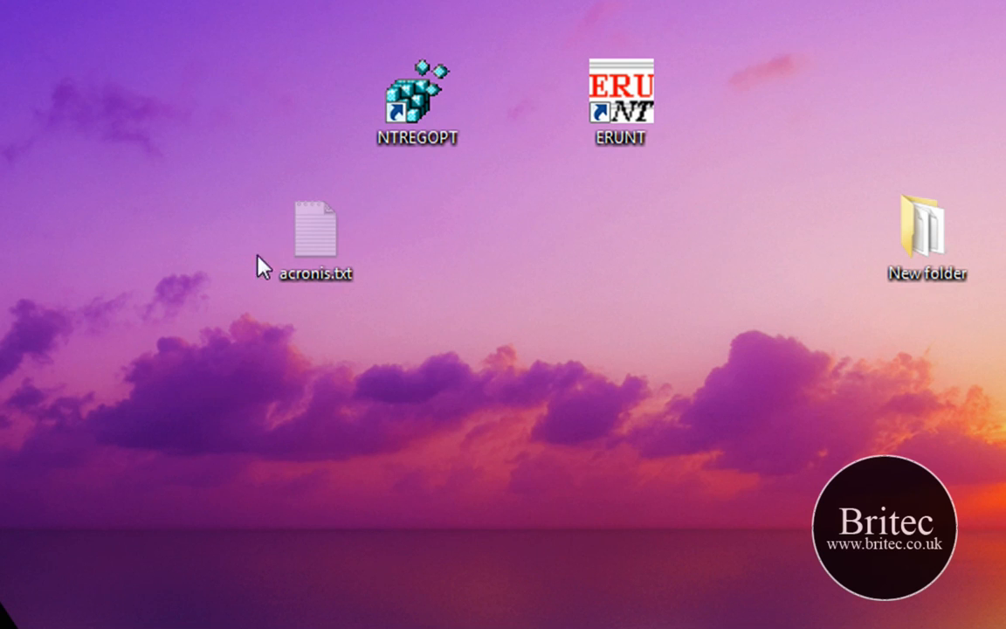
{"action": "right_click", "coordinate": [315, 228]}
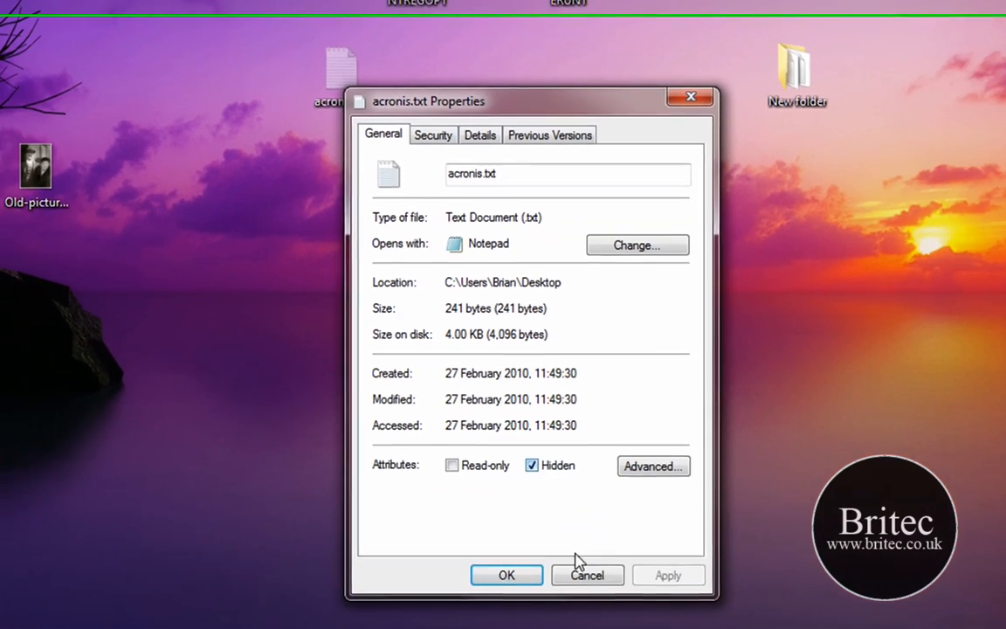
{"action": "left_click", "coordinate": [587, 575]}
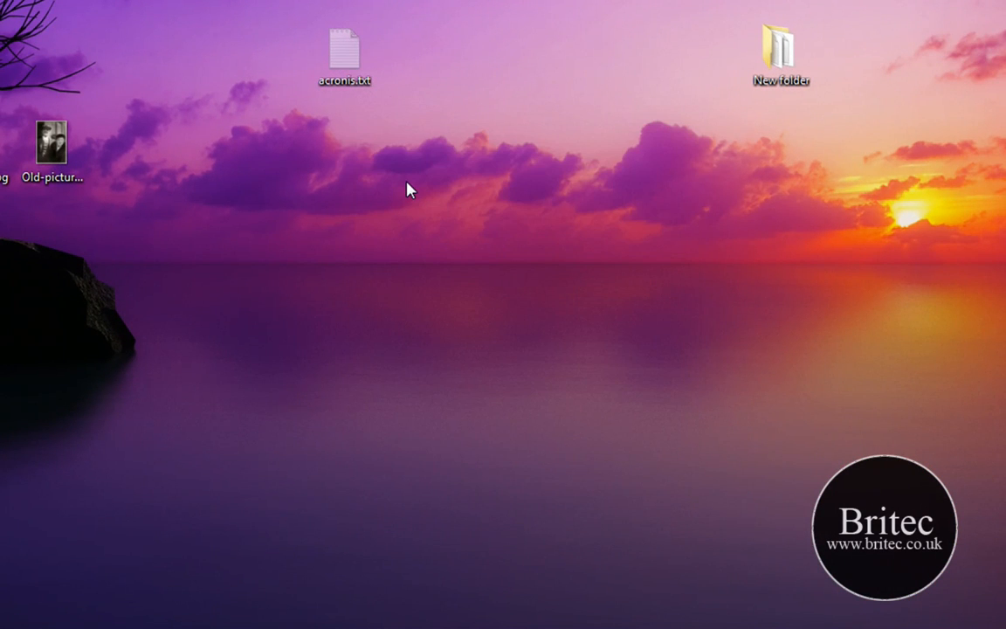
{"action": "mouse_move", "coordinate": [382, 118]}
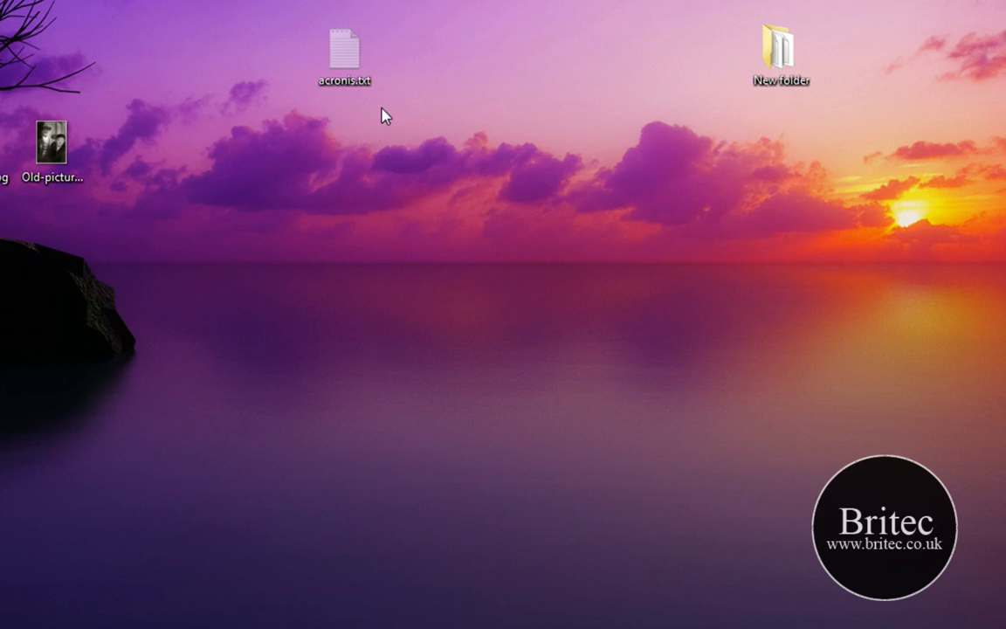
{"action": "mouse_move", "coordinate": [269, 180]}
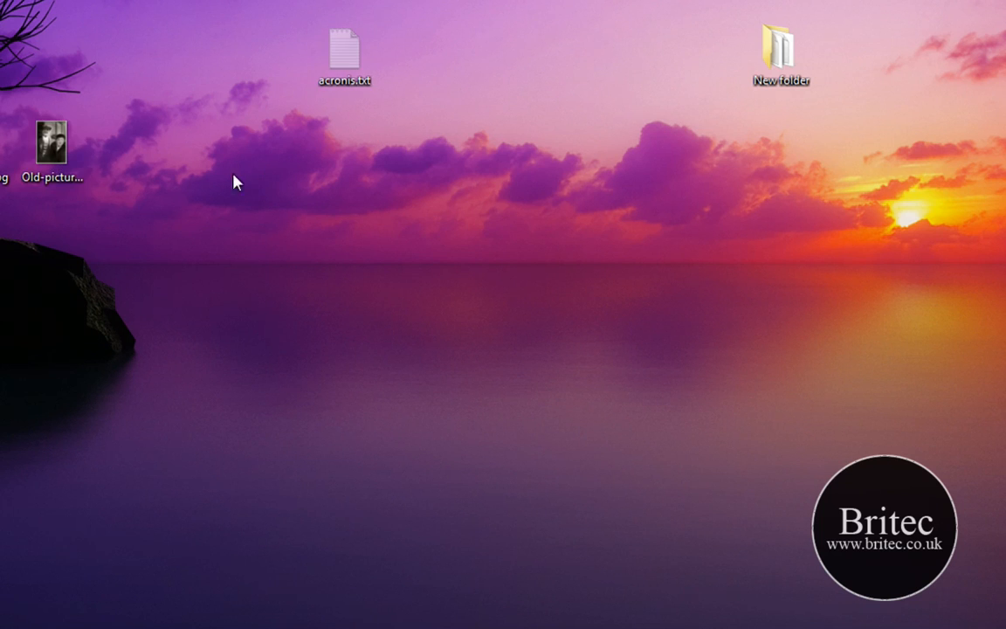
{"action": "left_click", "coordinate": [346, 42]}
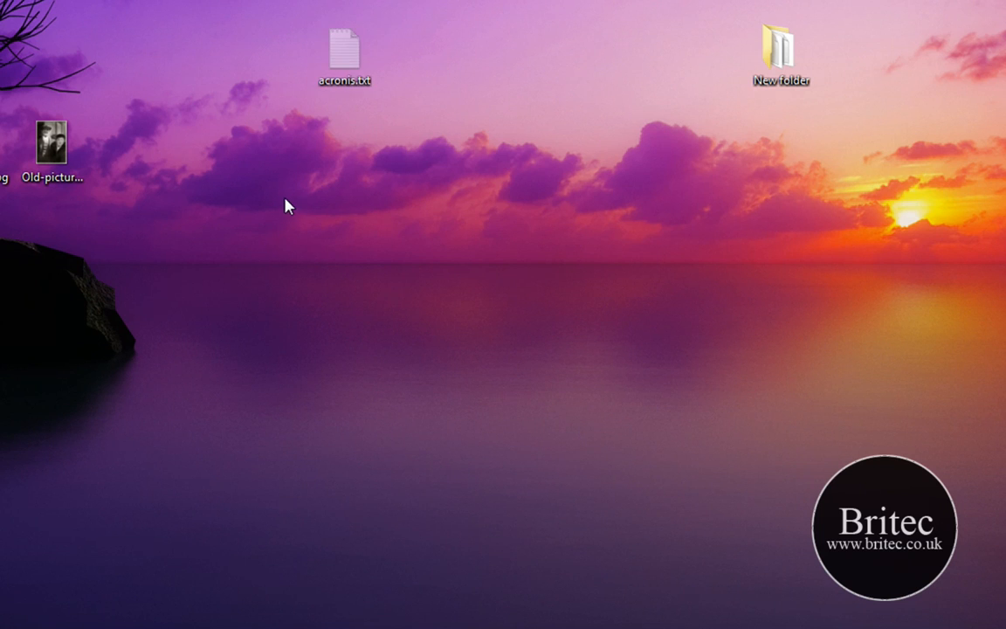
{"action": "right_click", "coordinate": [346, 42]}
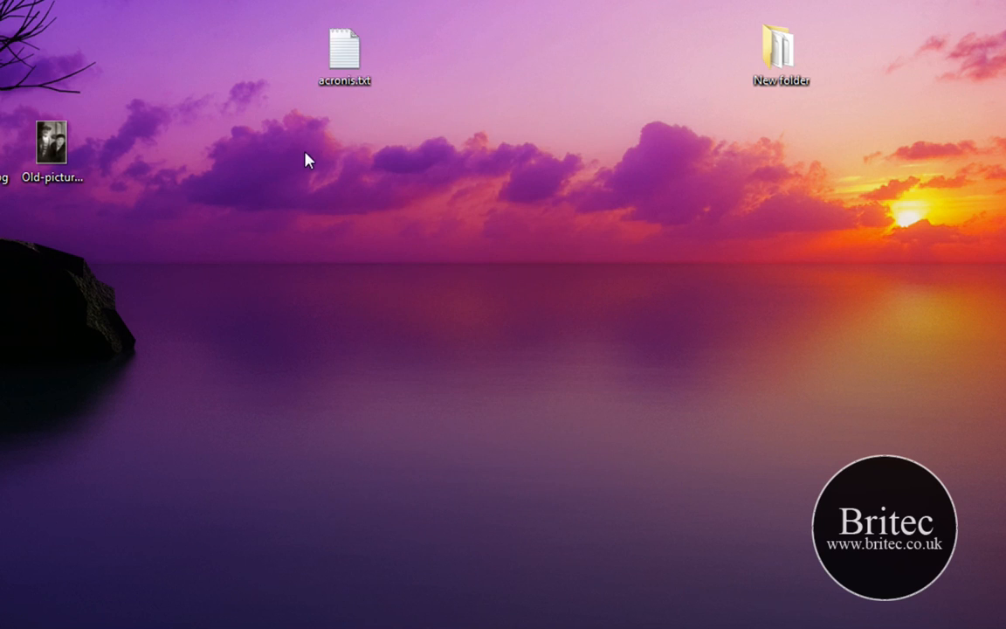
{"action": "mouse_move", "coordinate": [290, 406]}
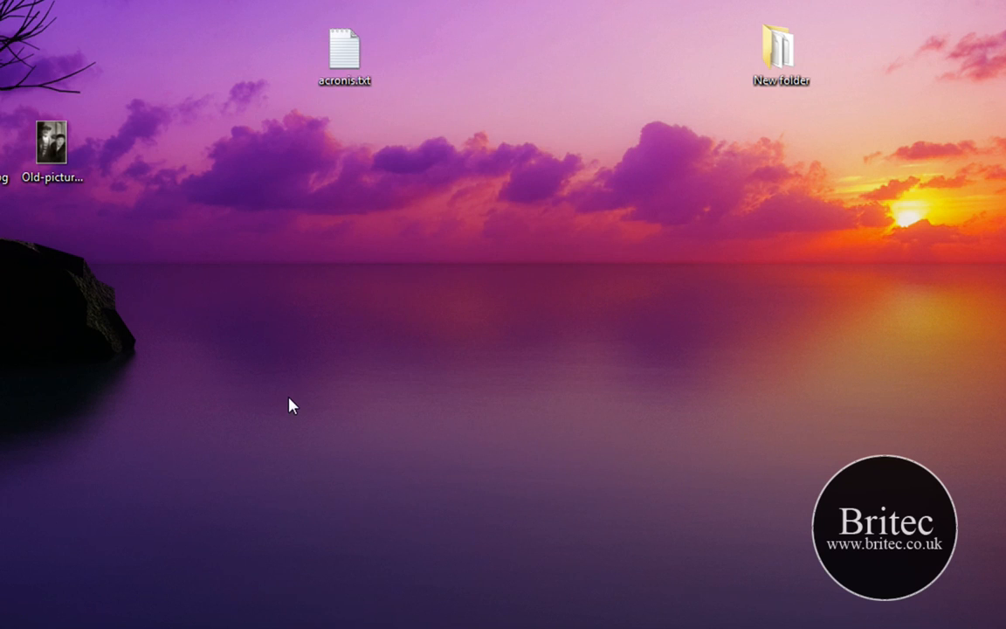
{"action": "mouse_move", "coordinate": [322, 294]}
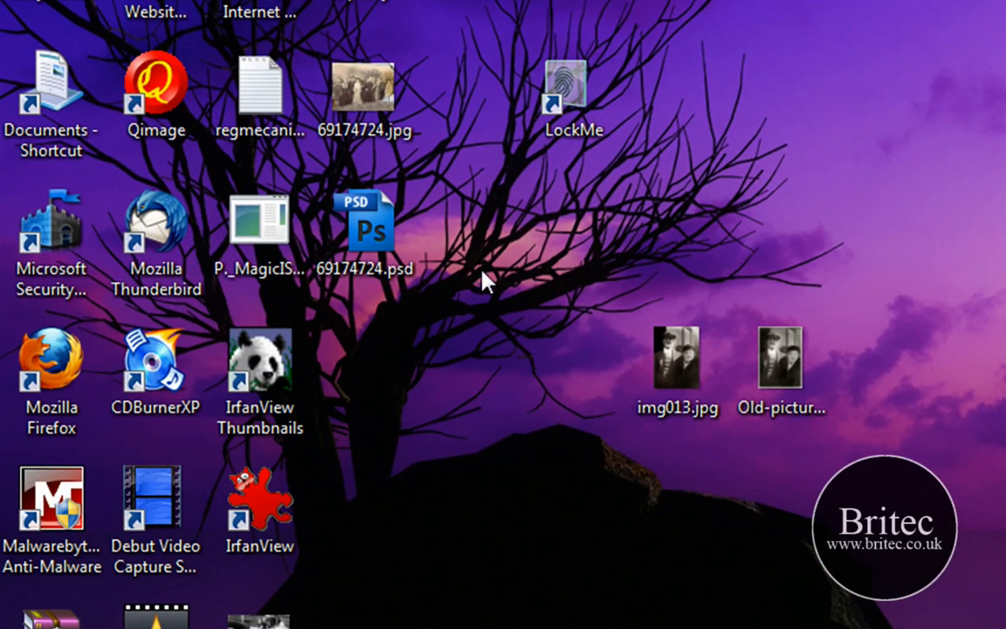
- Hide 69174724.psd using the new Hide File context-menu entry
{"action": "right_click", "coordinate": [367, 225]}
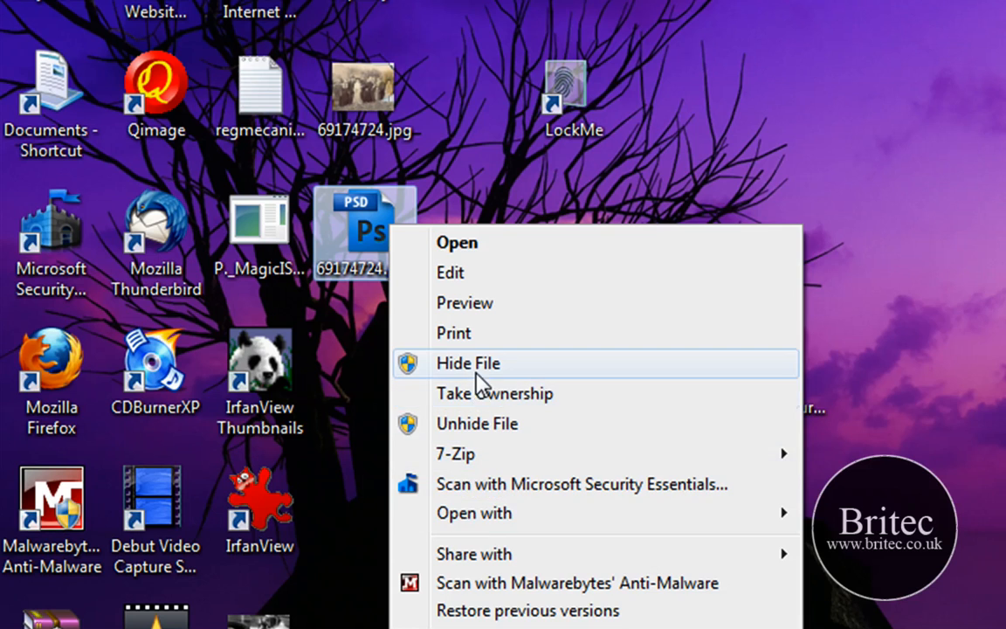
{"action": "left_click", "coordinate": [468, 362]}
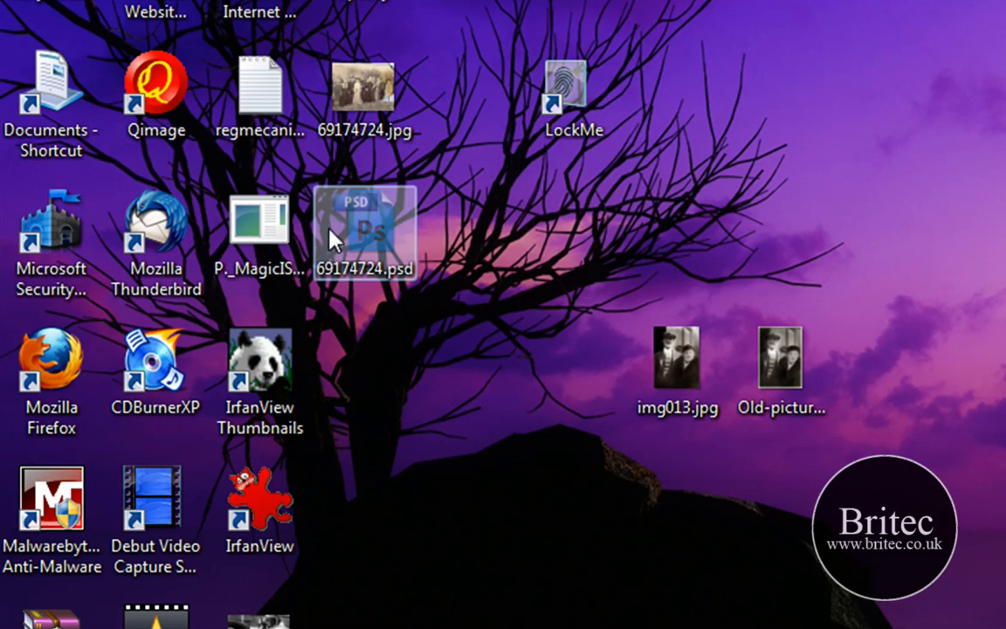
{"action": "right_click", "coordinate": [365, 230]}
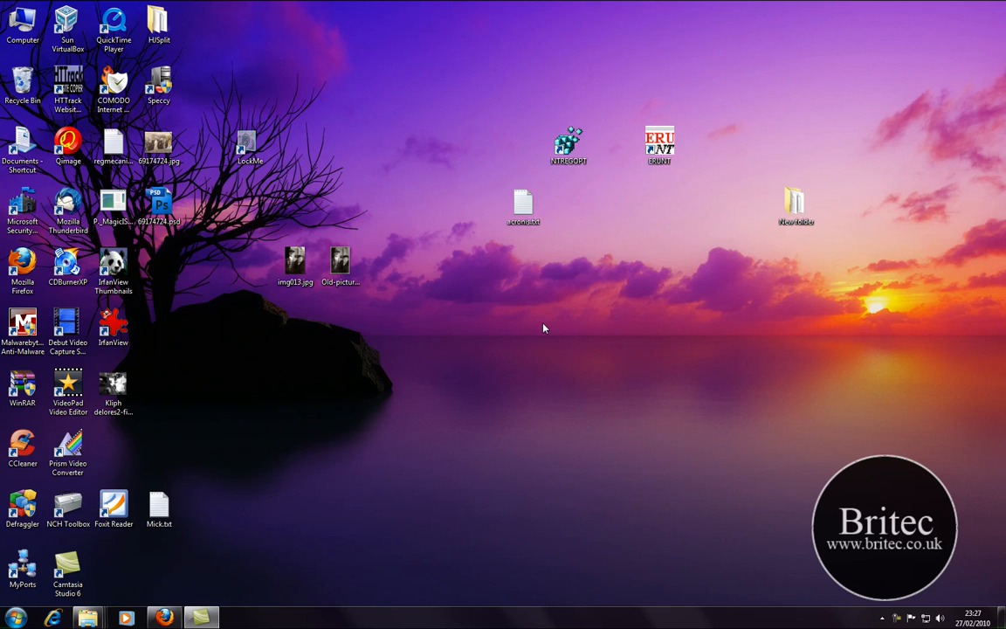
{"action": "mouse_move", "coordinate": [542, 301]}
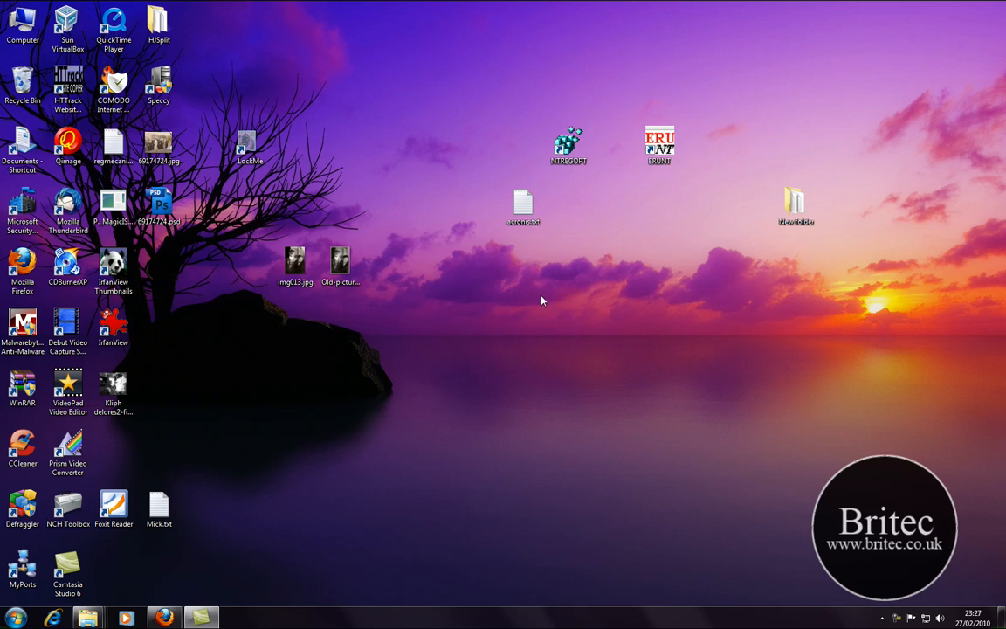
{"action": "mouse_move", "coordinate": [894, 619]}
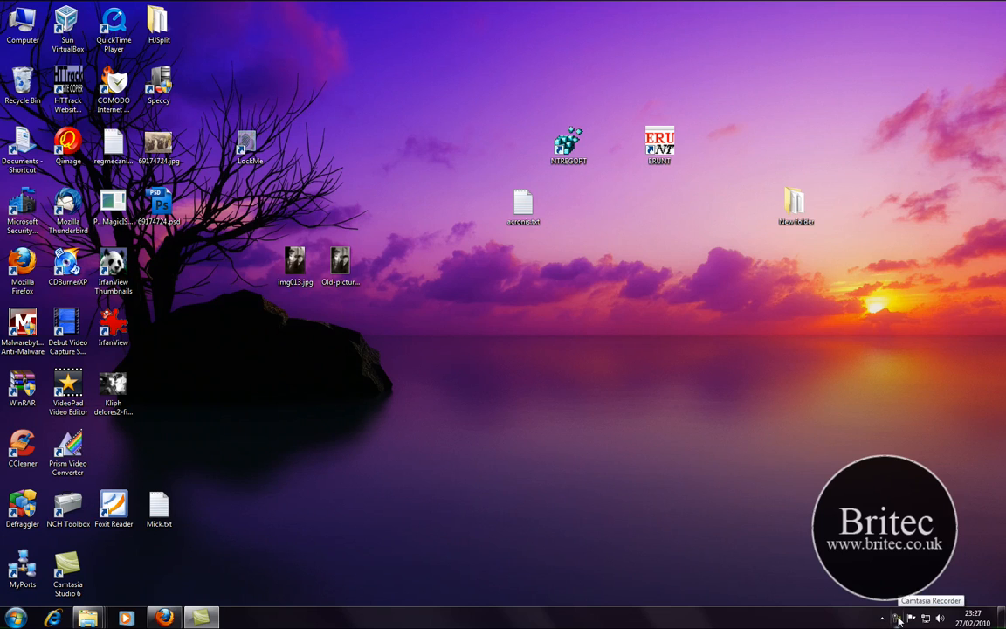